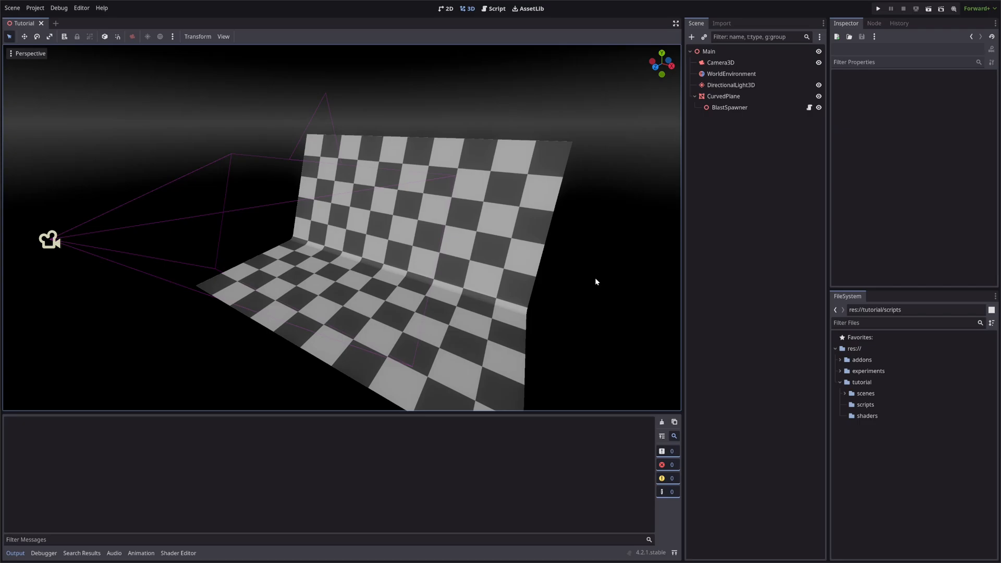
Step: Select the BlastSpawner node and open its BlastSpawner.gd script for review
left_click(876, 8)
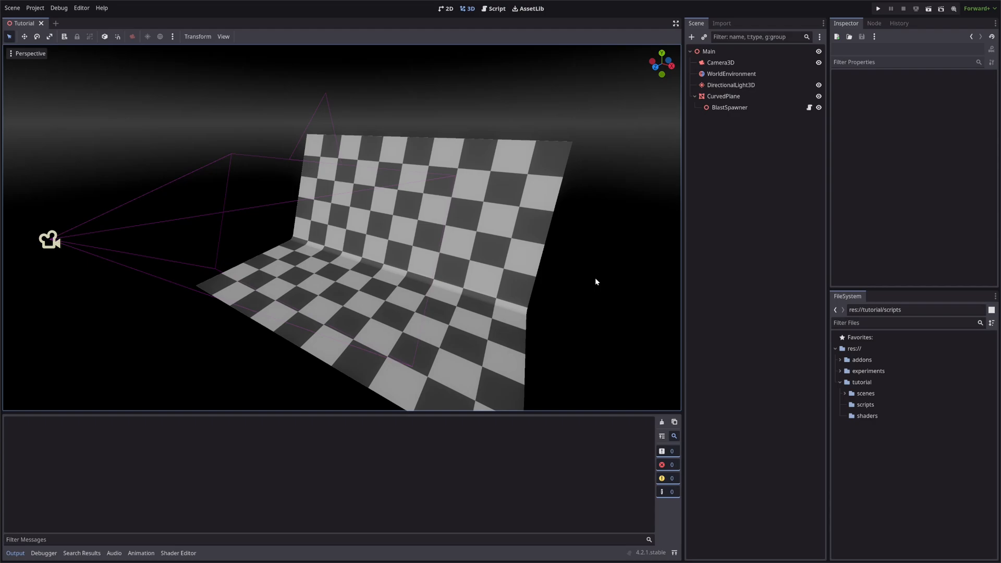
mouse_move(790, 101)
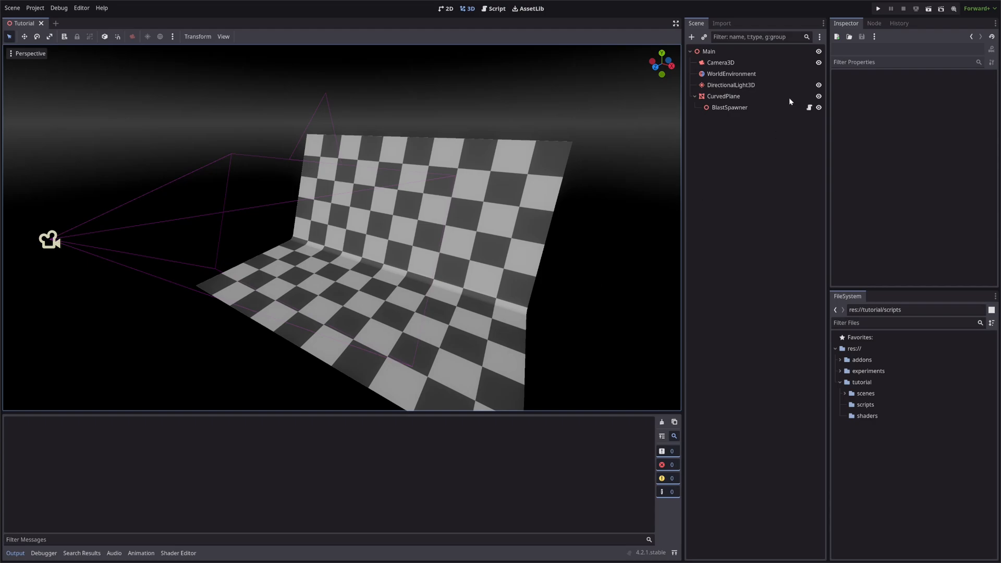
left_click(728, 108)
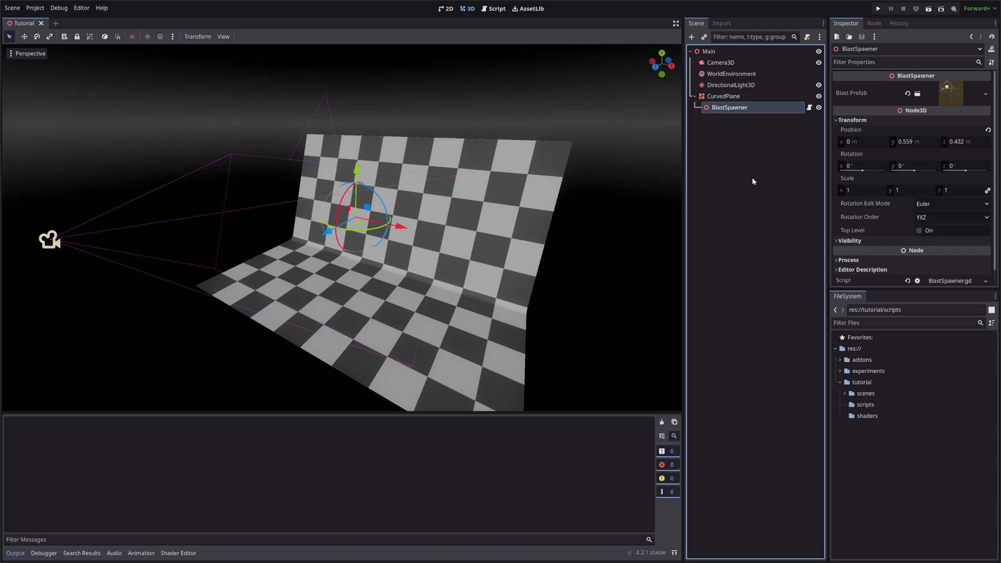
left_click(876, 9)
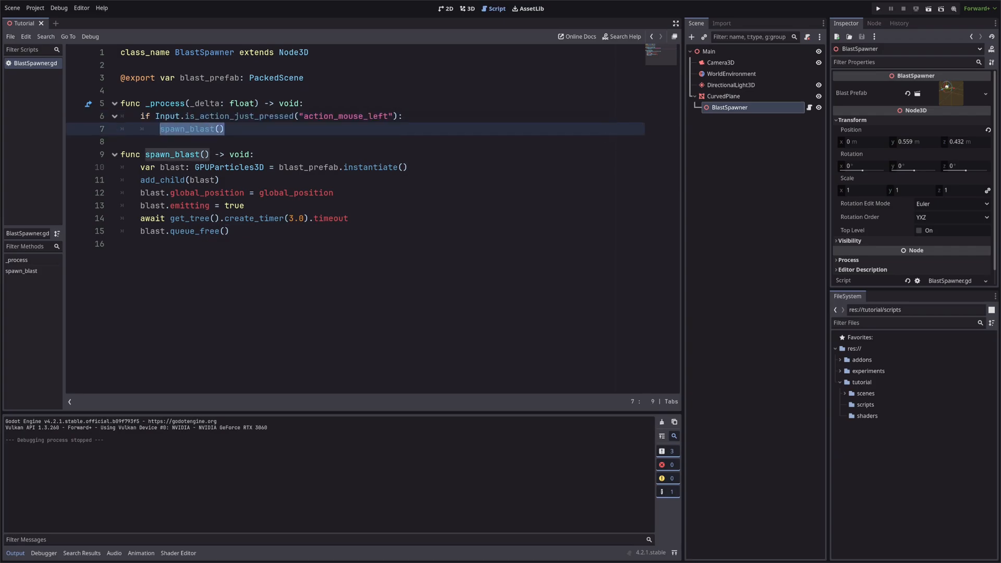
Step: Start a new script from the FileSystem dock's scripts folder
left_click(229, 232)
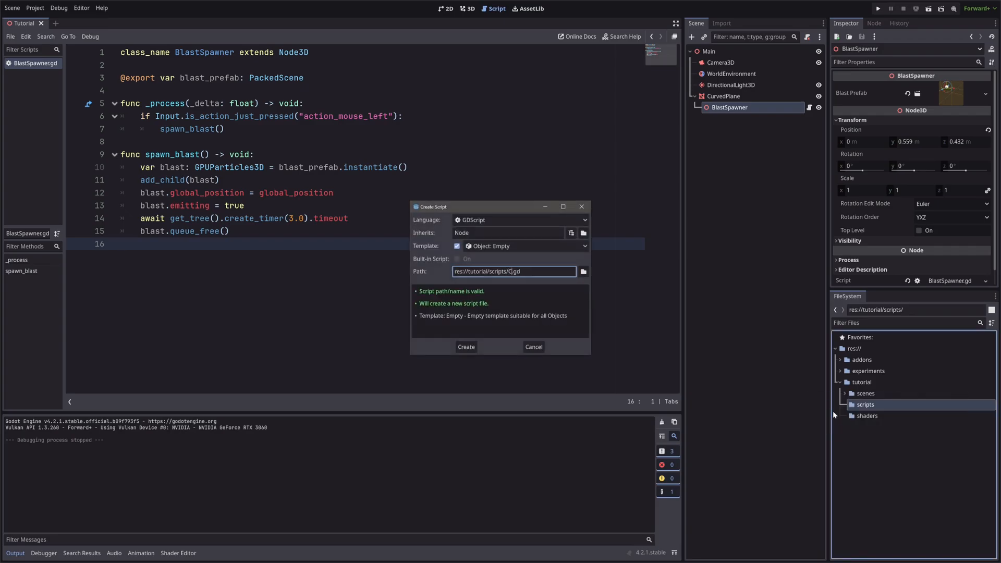
Step: Create CameraShake.gd inheriting Node3D and open it in the script editor
type("CameraShake")
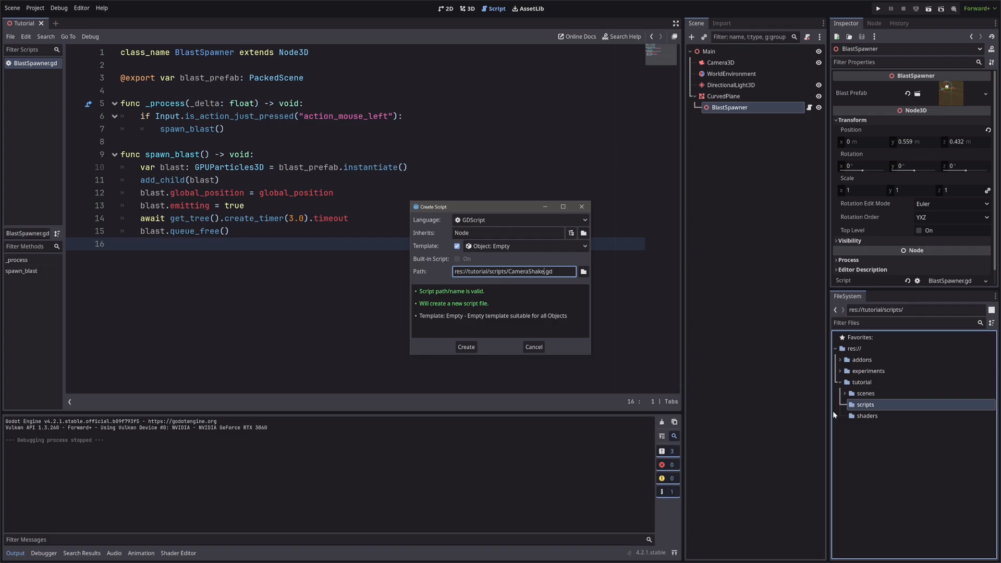
left_click(570, 232)
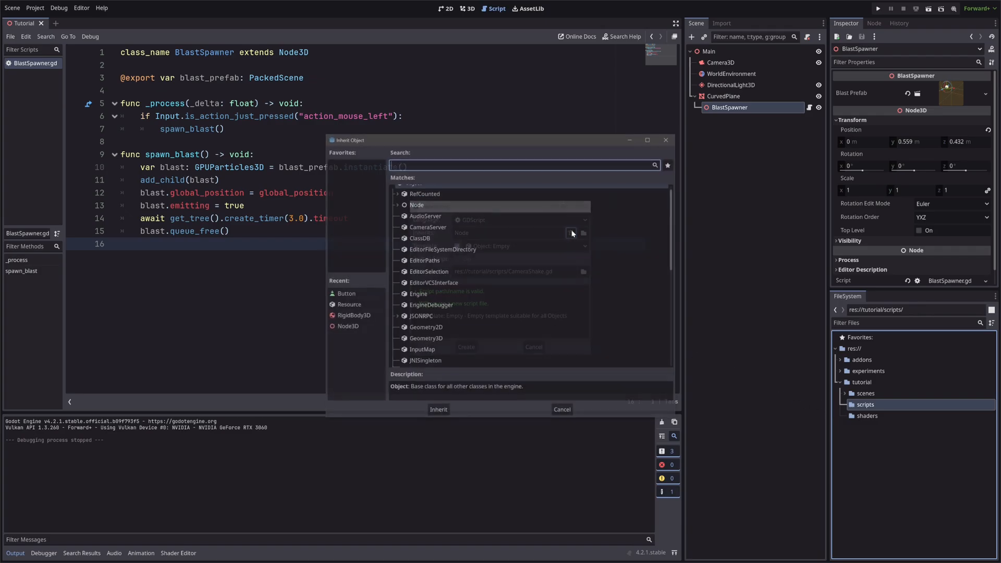
type("node")
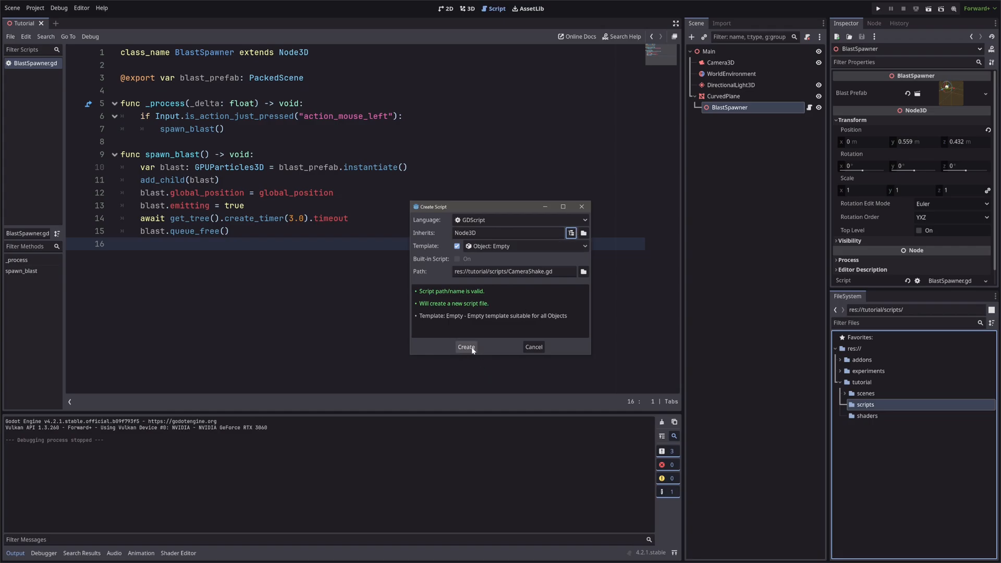
left_click(465, 346)
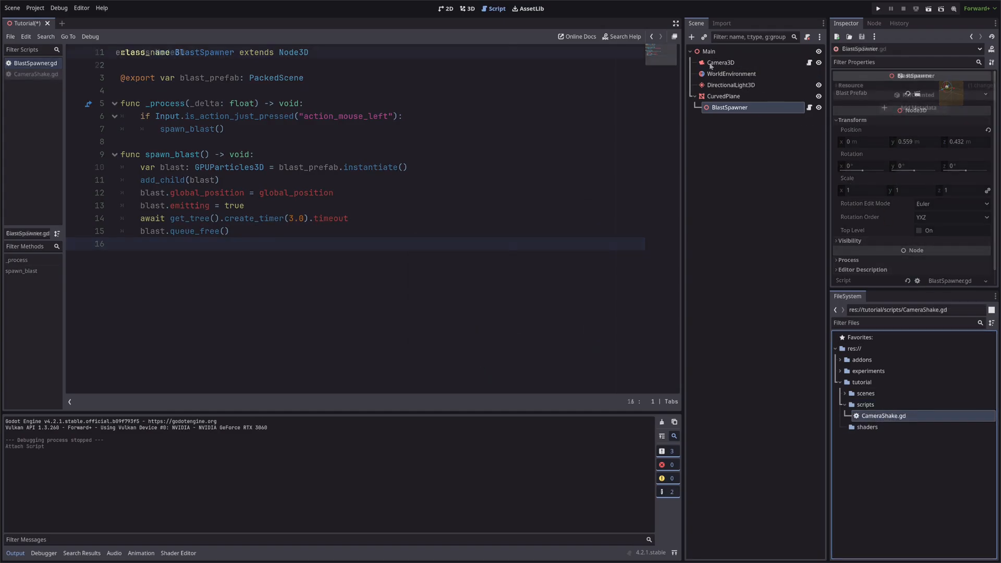
left_click(35, 75)
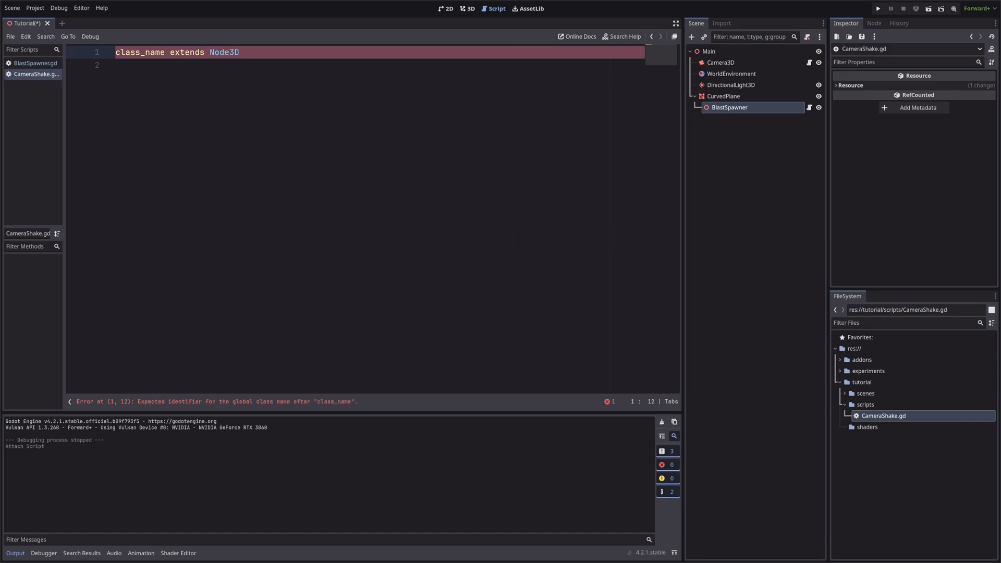
Step: Write class_name CameraShake and func shake_camera(duration: float, strength: float) -> void
type("CameraShake")
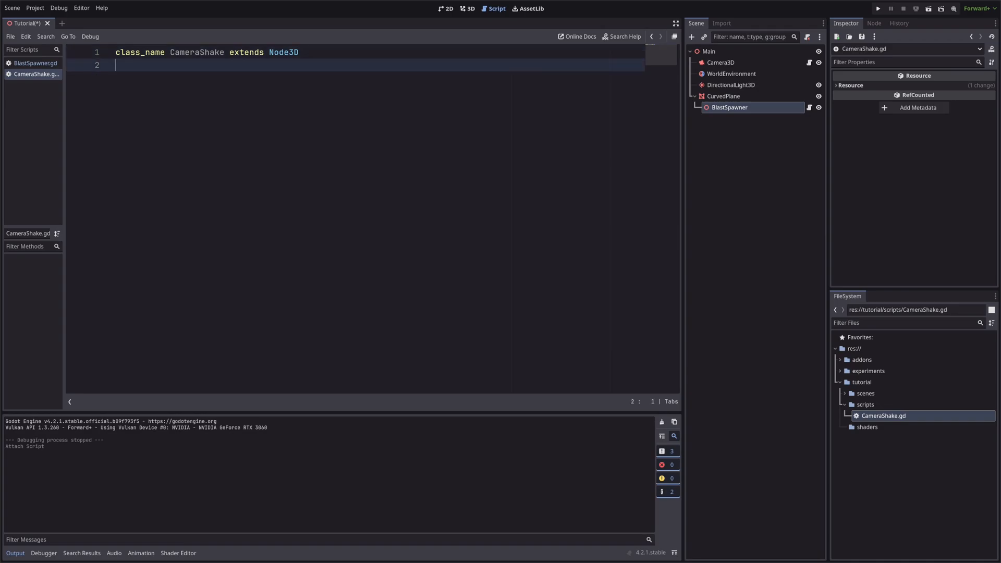
type("func")
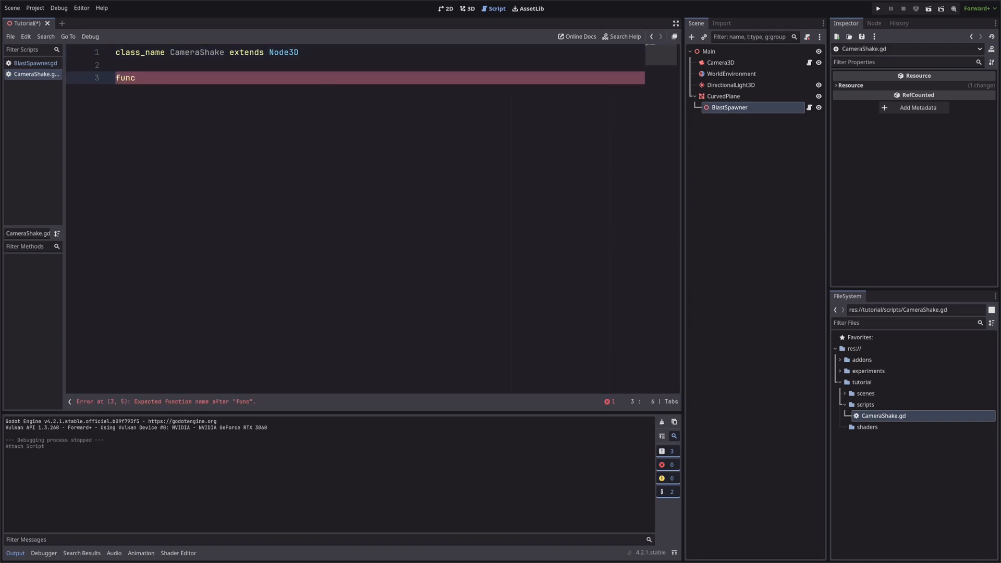
type("shake")
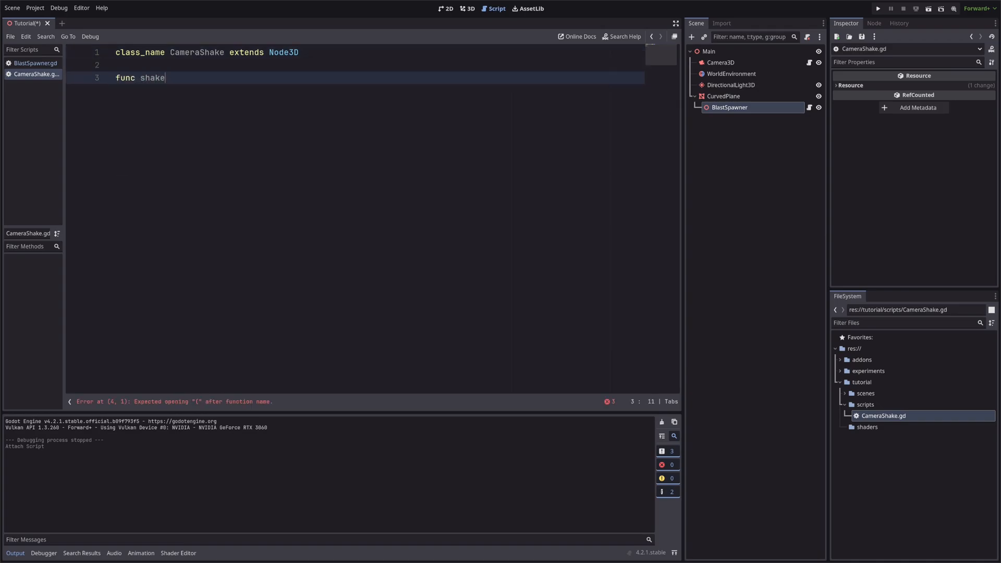
type("_camera()")
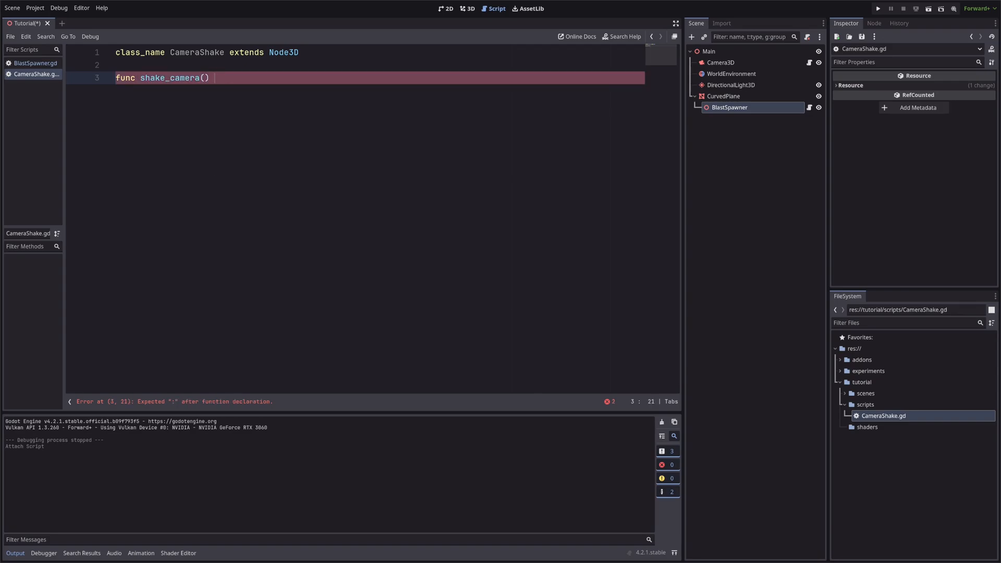
type("-> void:")
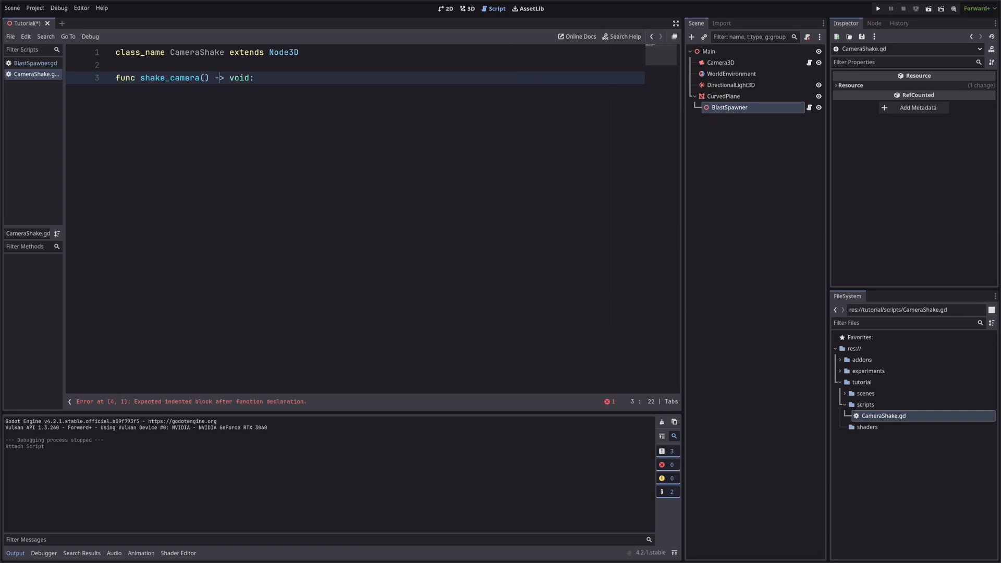
type("duration:")
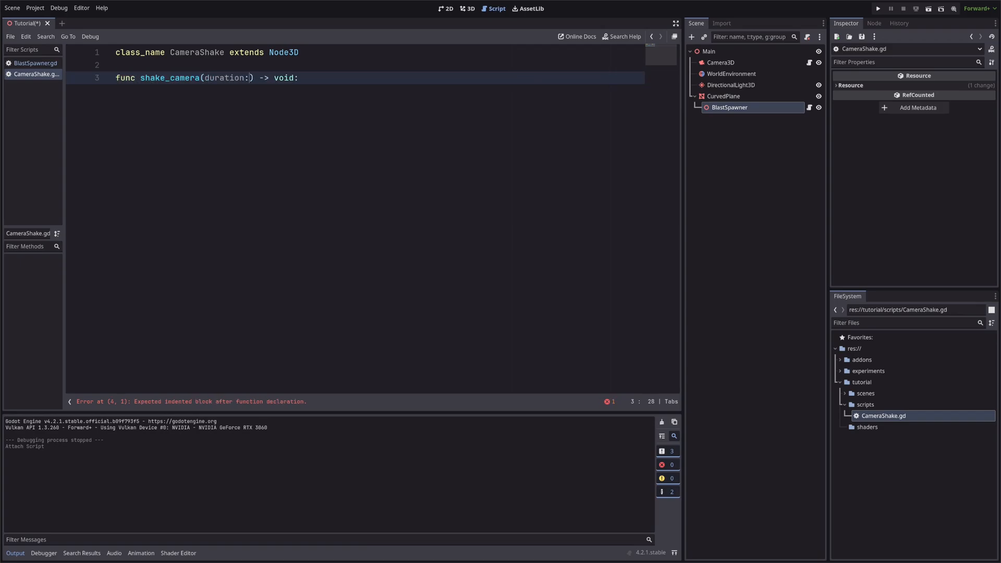
type("float,")
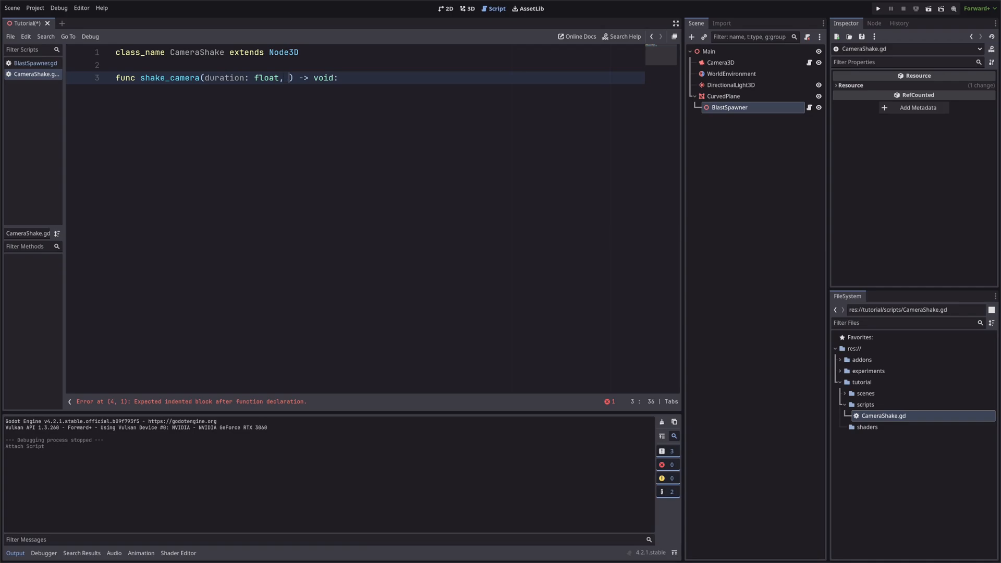
type("strength: float")
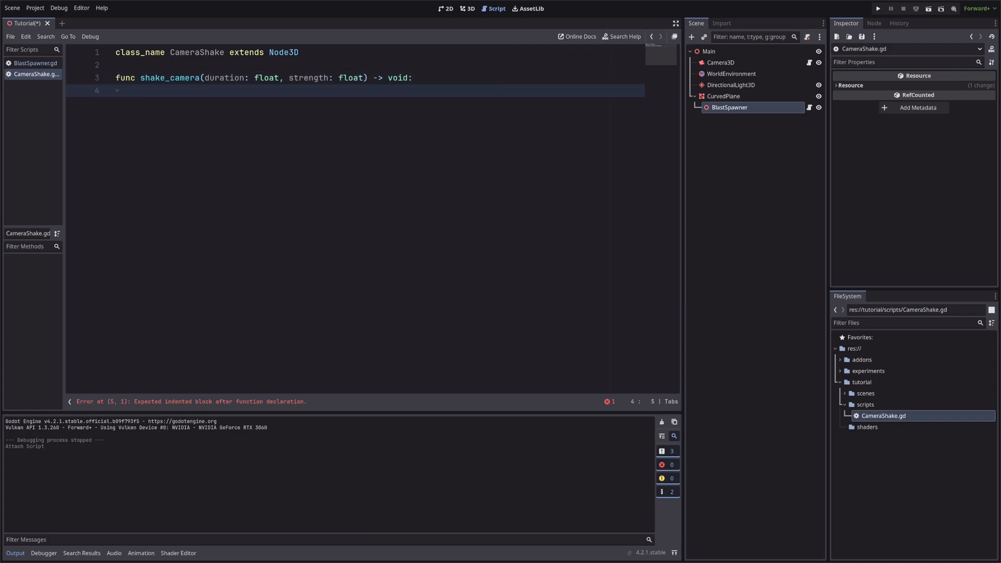
Step: Declare var shake_start_time: float = Time.get_ticks_msec() inside shake_camera
double_click(223, 77)
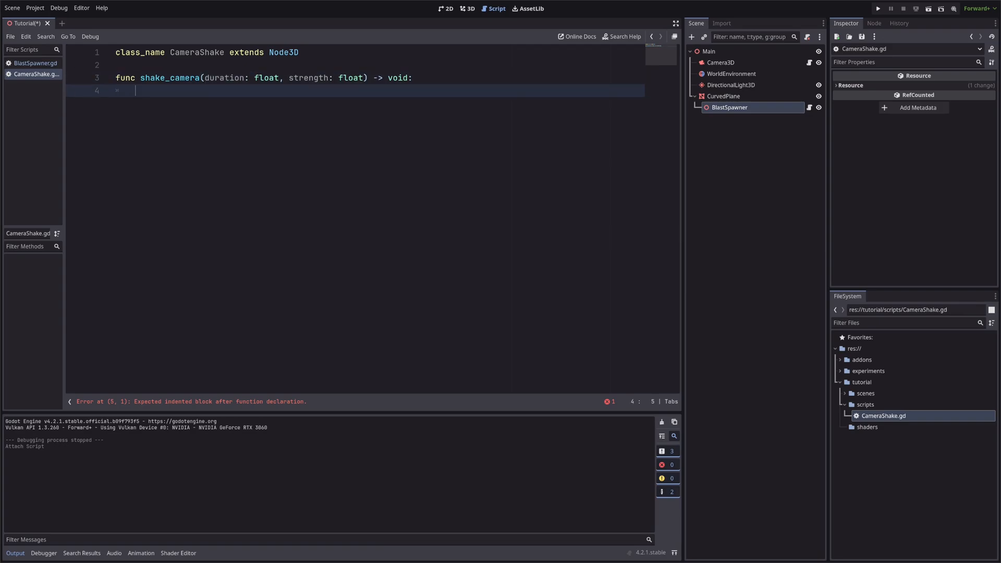
type("var")
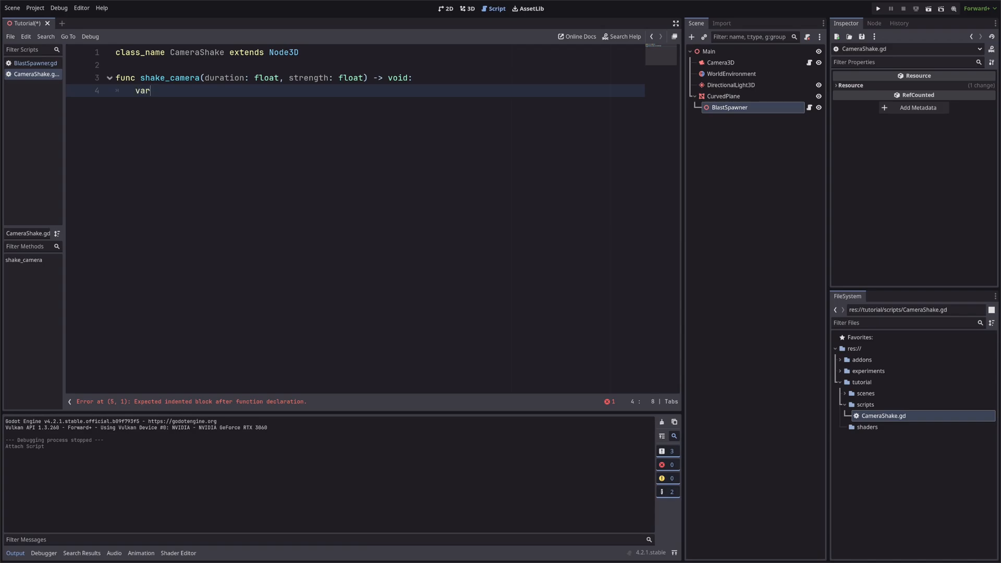
type("shake_star")
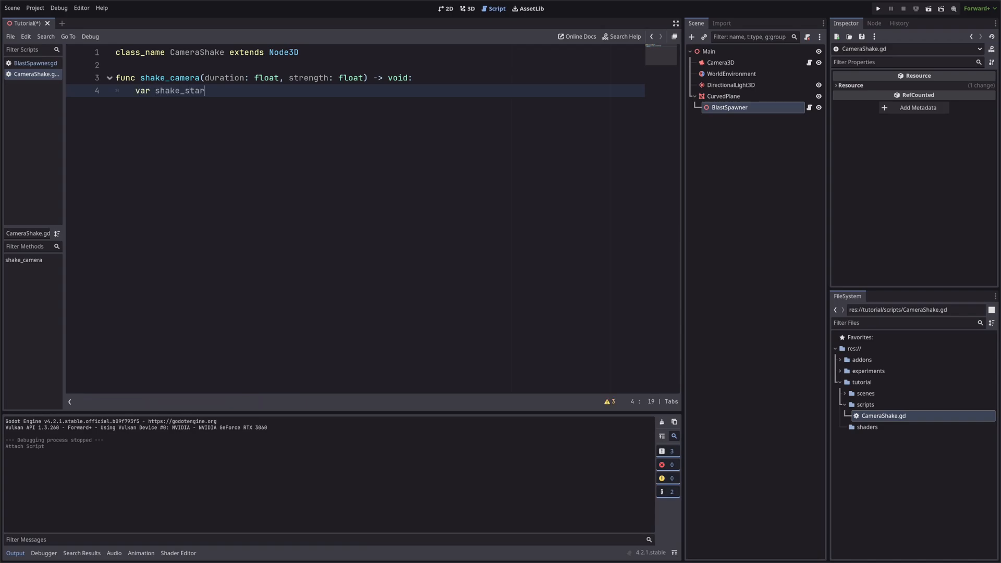
type("t_time")
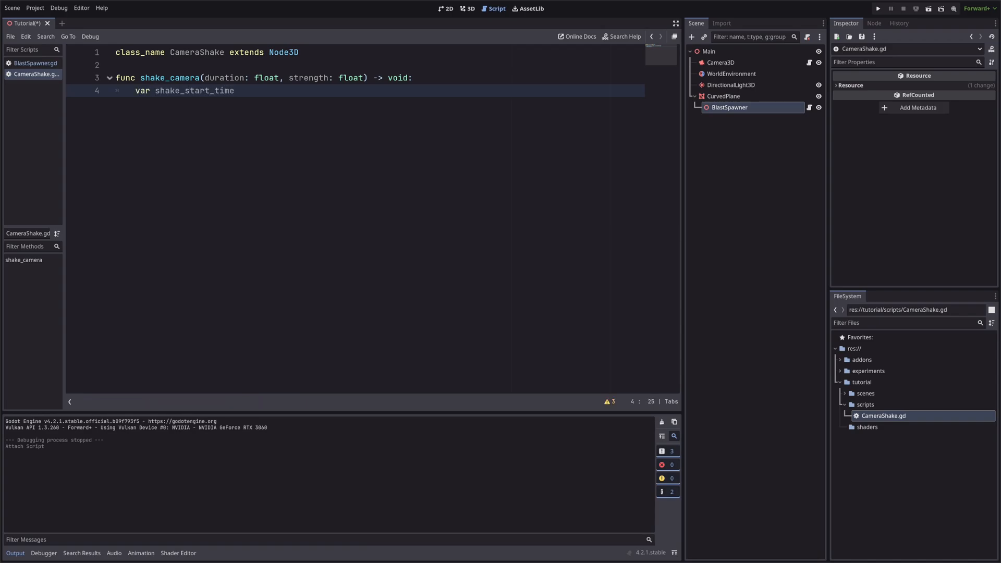
type(": float =")
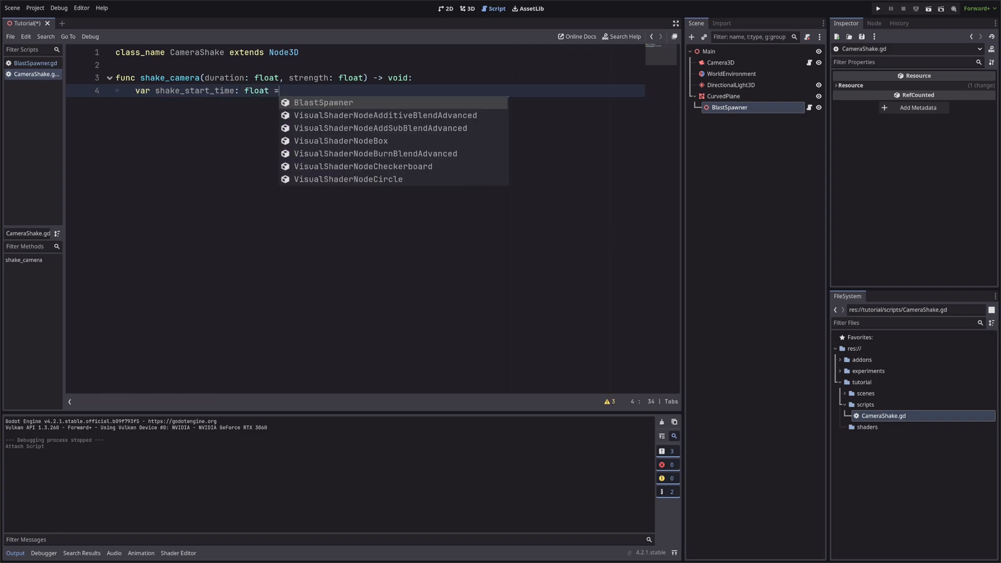
type("Time.")
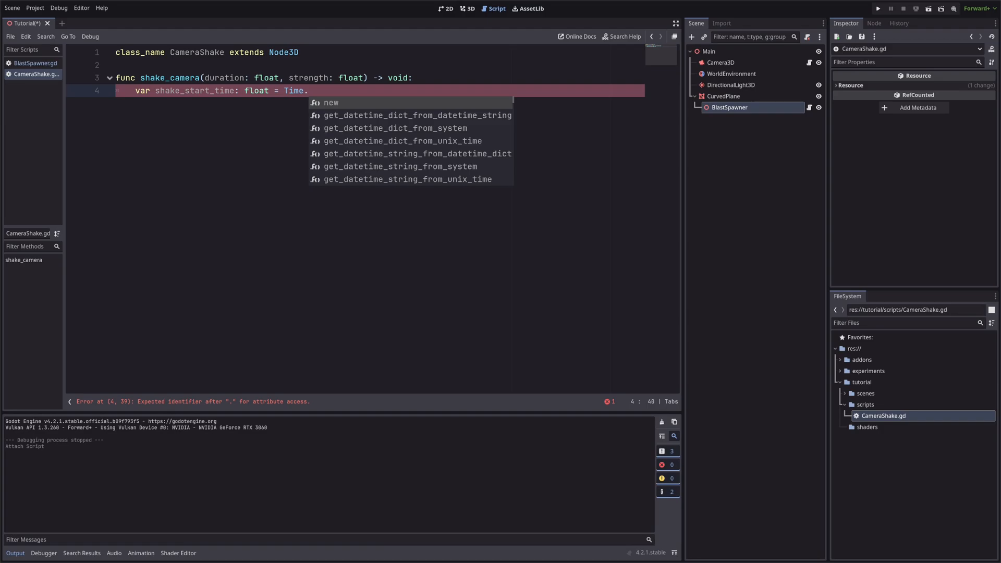
type("get_tick")
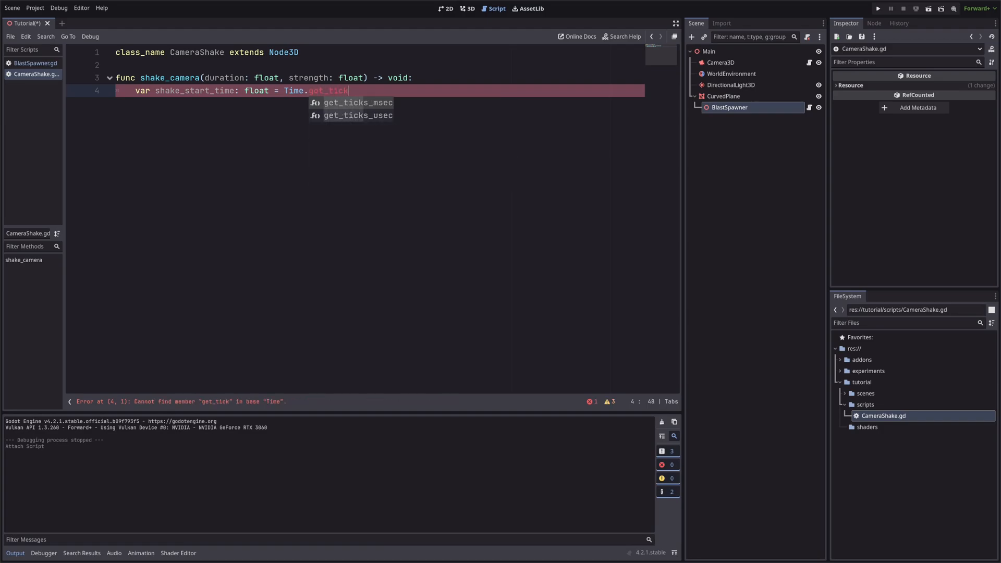
left_click(352, 103)
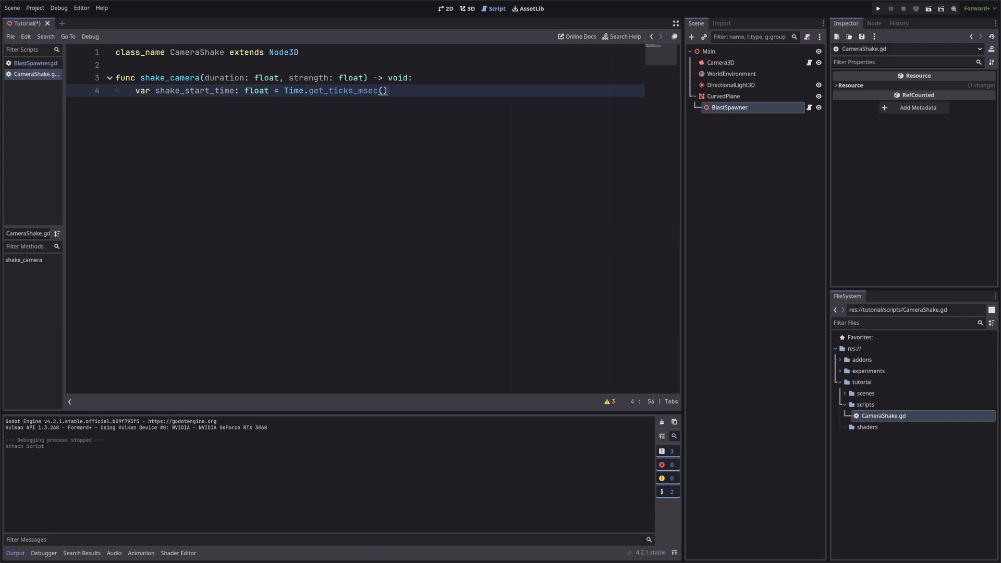
Step: Divide the ticks by 1000.0 and comment the line '# convert to seconds'
double_click(223, 77)
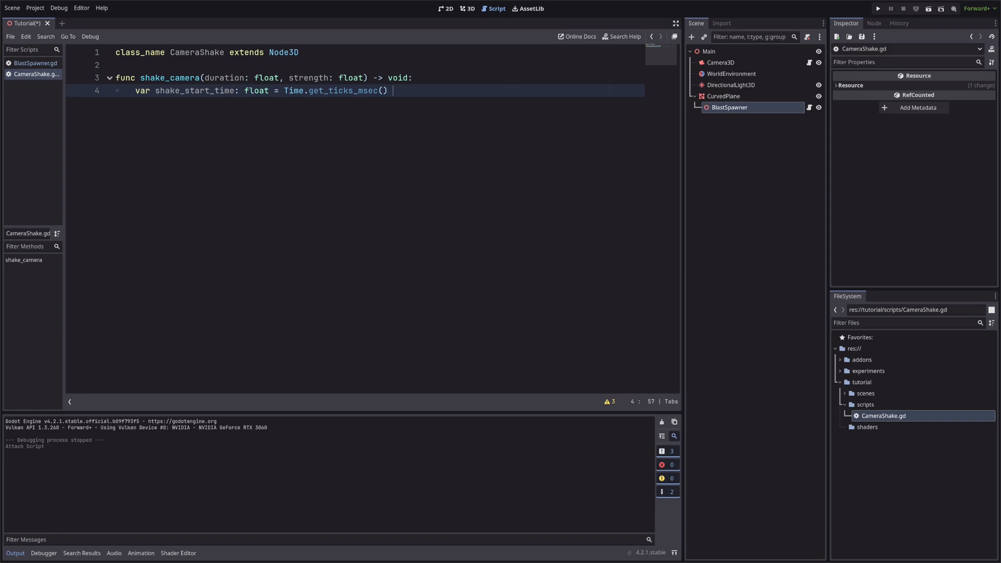
type("/ 1000")
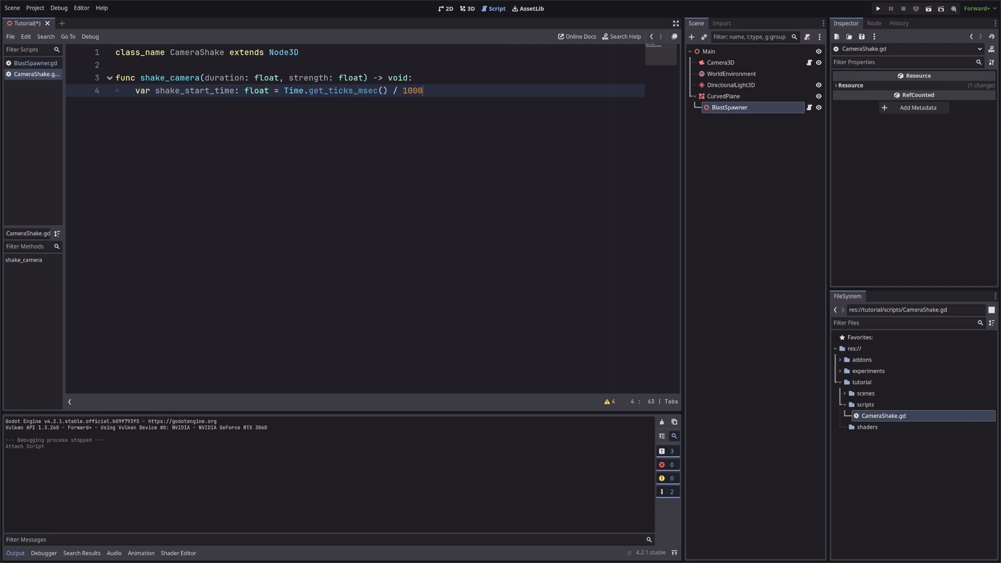
type(".0")
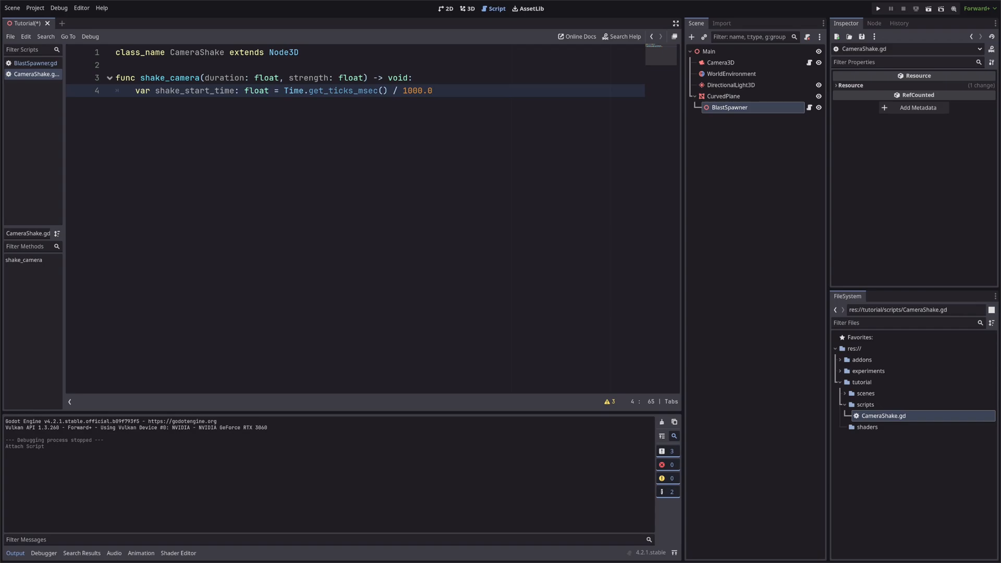
left_click(431, 90)
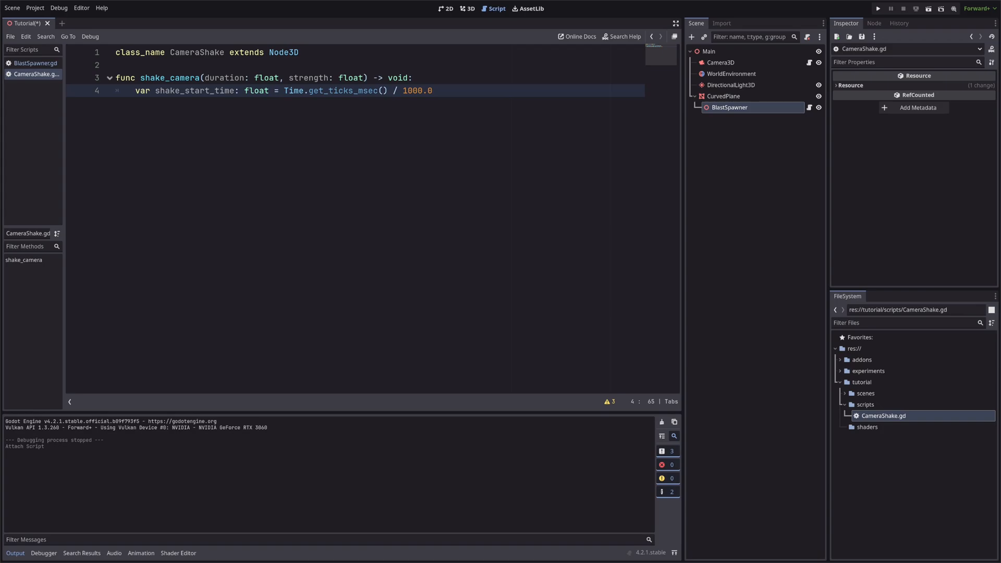
type("# convert to s")
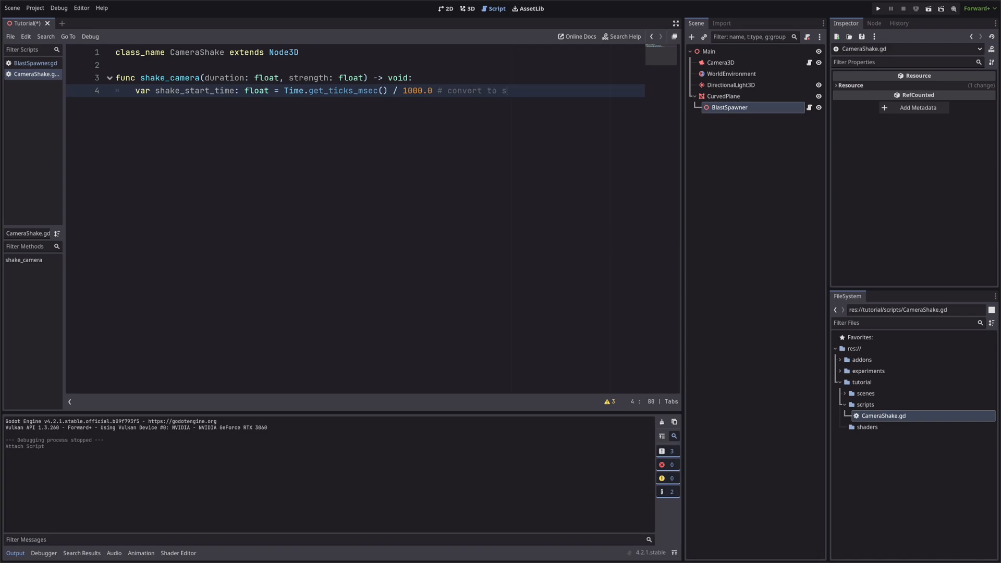
type("econds")
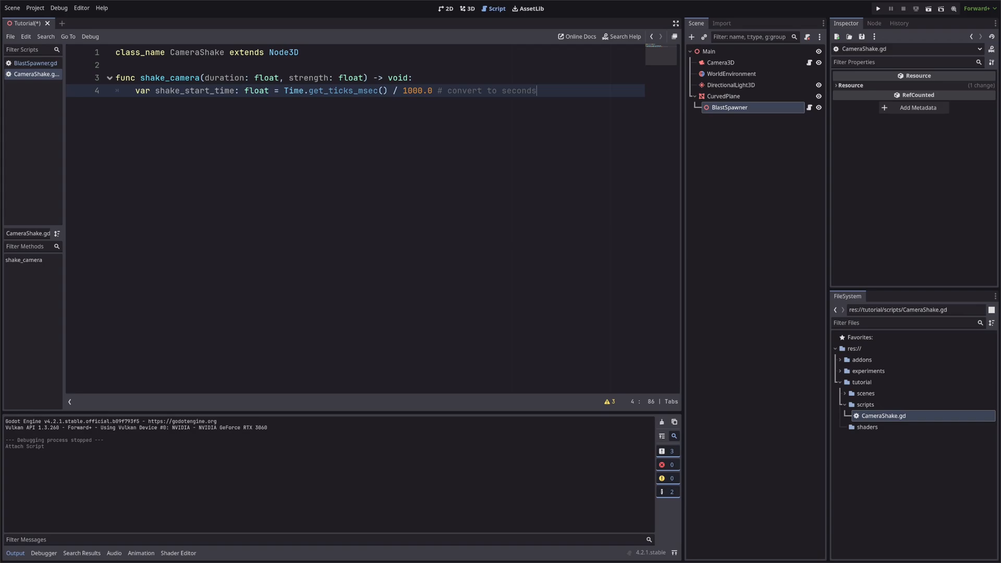
type("w")
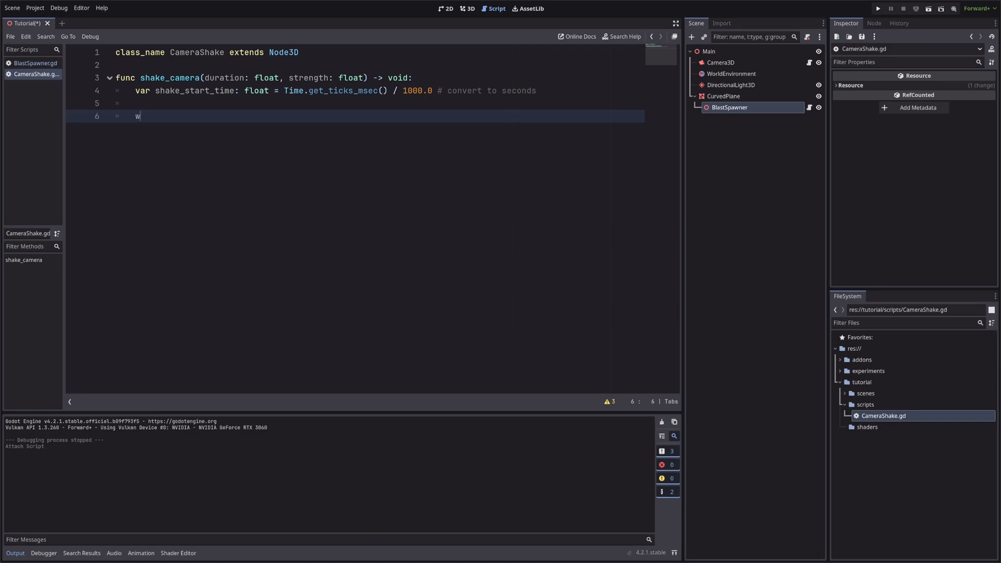
Step: Write while (Time.get_ticks_msec() / 1000.0) - shake_start_time < duration:
type("hile")
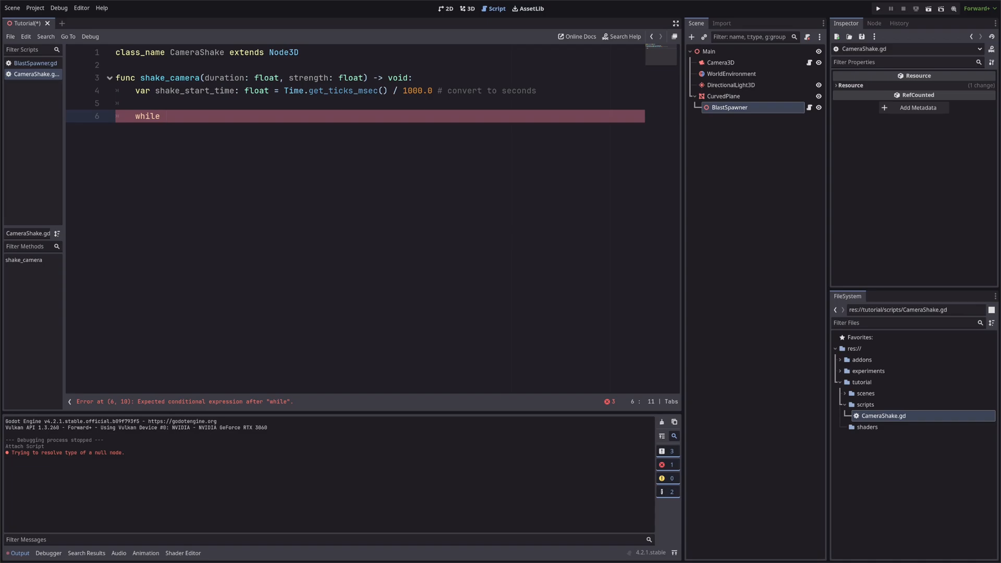
type("Time.")
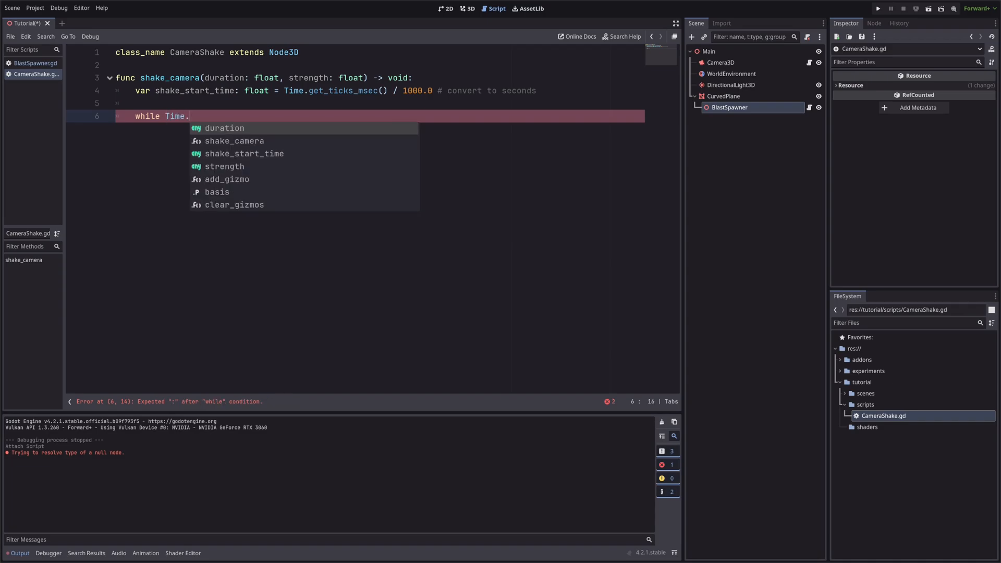
type("get_T")
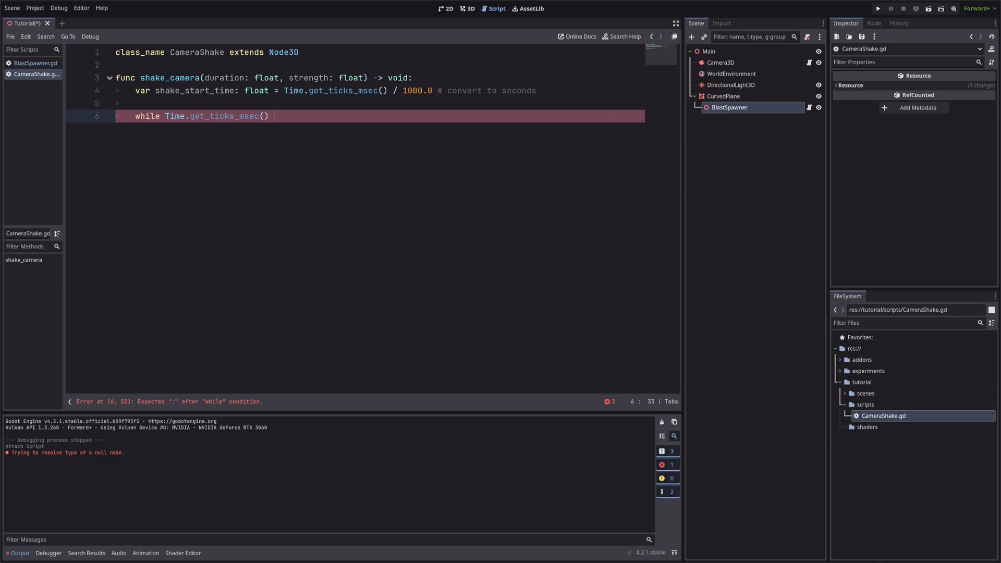
type("/ 1000.0)")
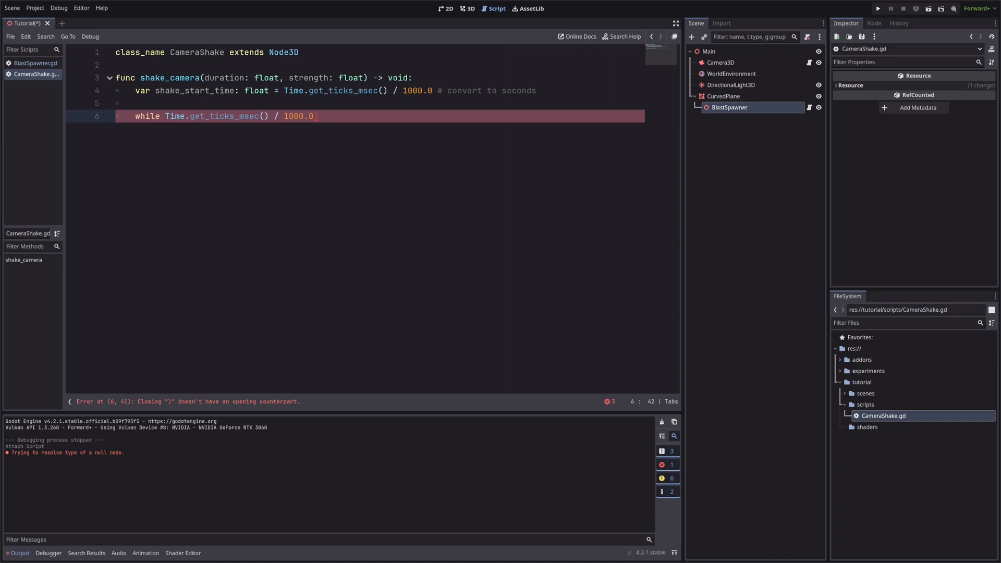
type("(")
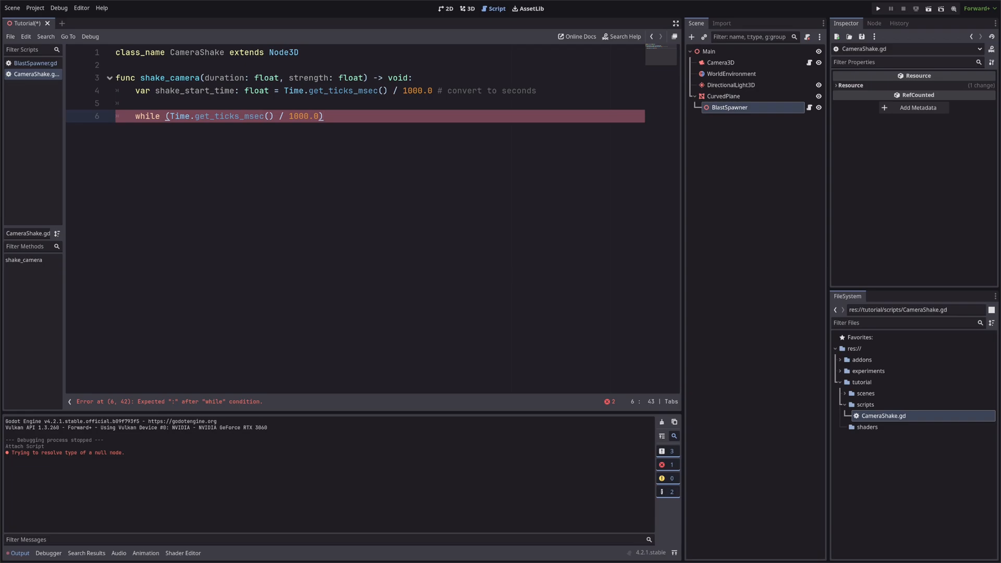
type("- shake")
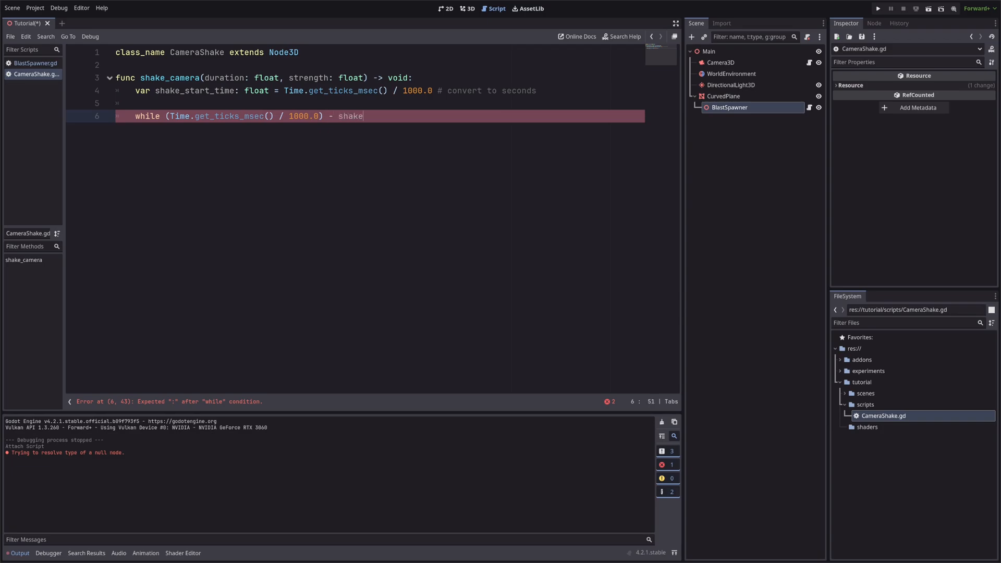
type("_start_time")
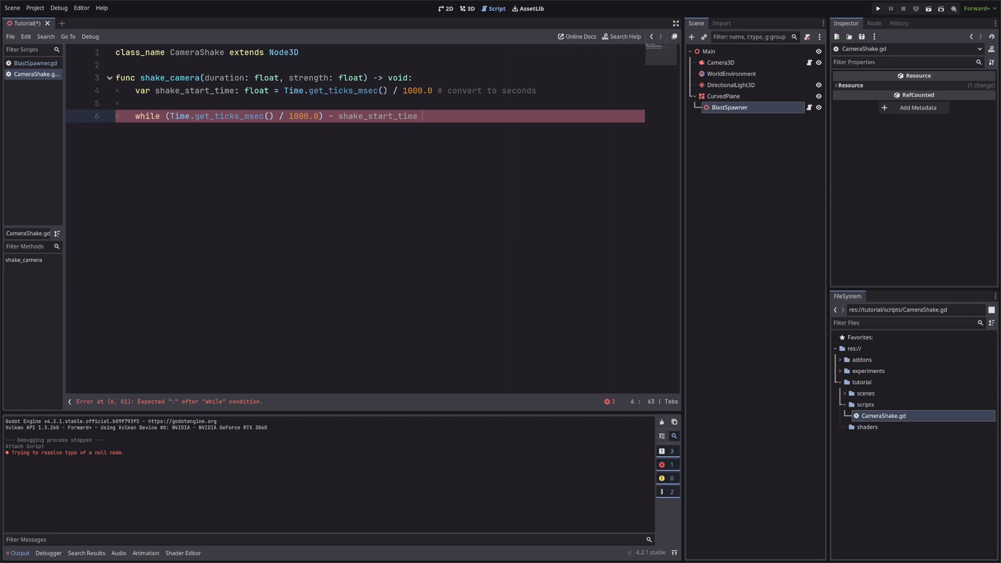
type("< dur")
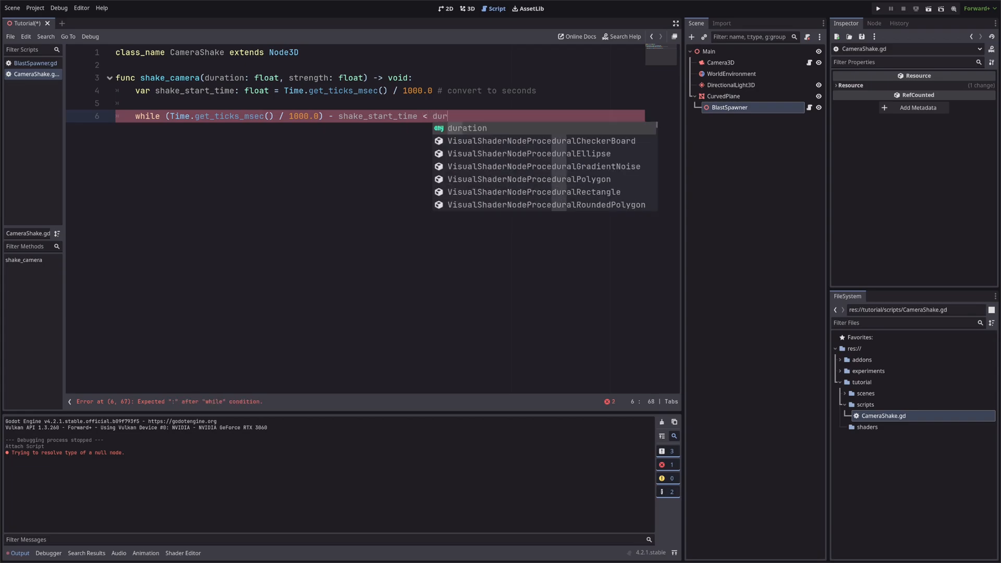
type(":")
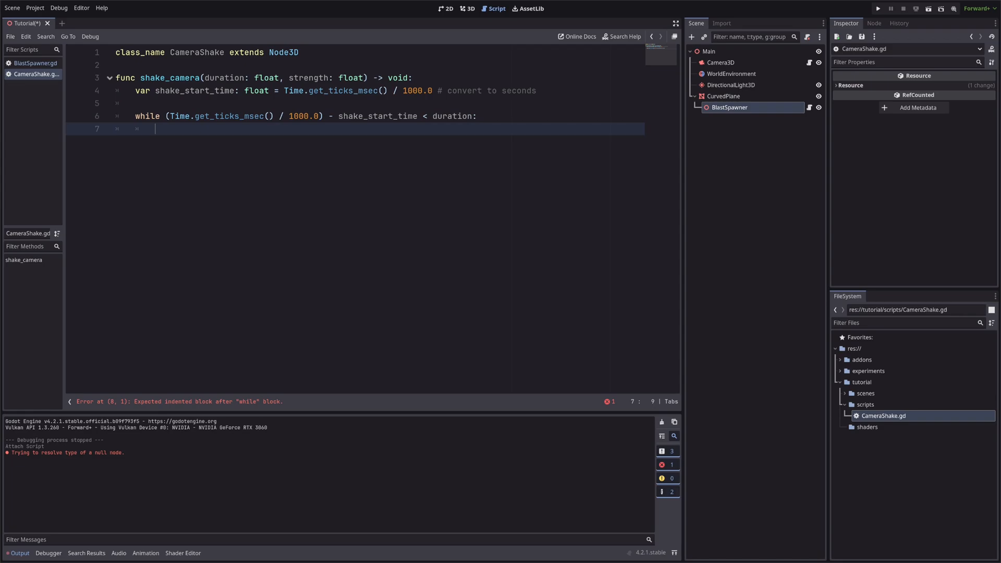
Step: Begin the loop body with 'var x: float ='
type("var x")
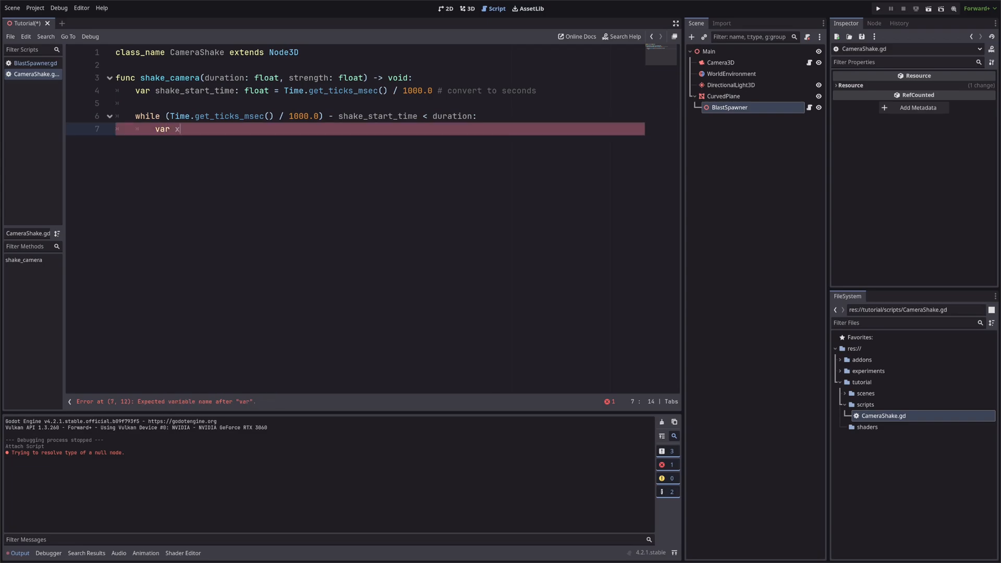
type(": float")
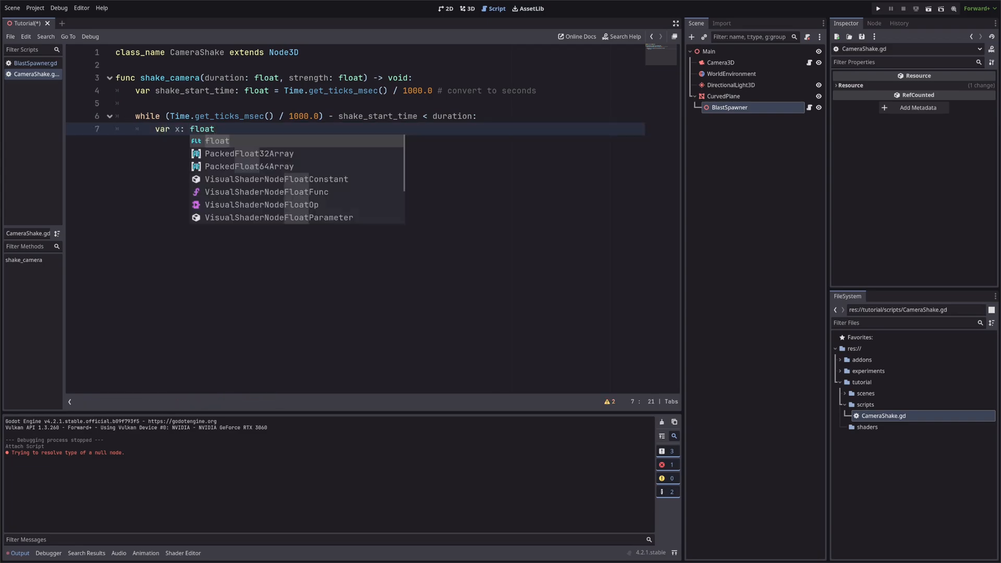
type("=")
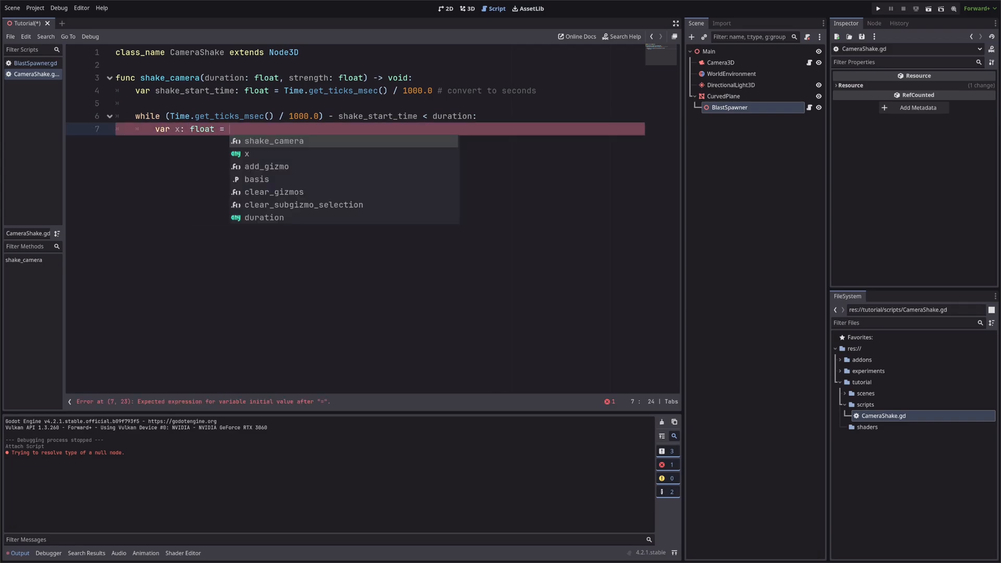
Step: Set x and y to randf_range(-strength, strength), duplicating the x line for y
type("ran")
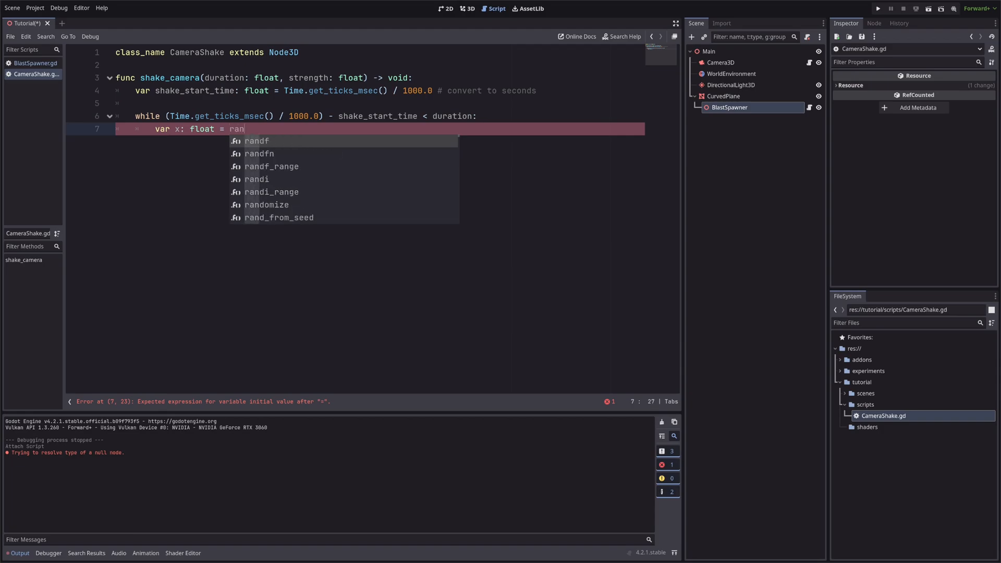
left_click(271, 166)
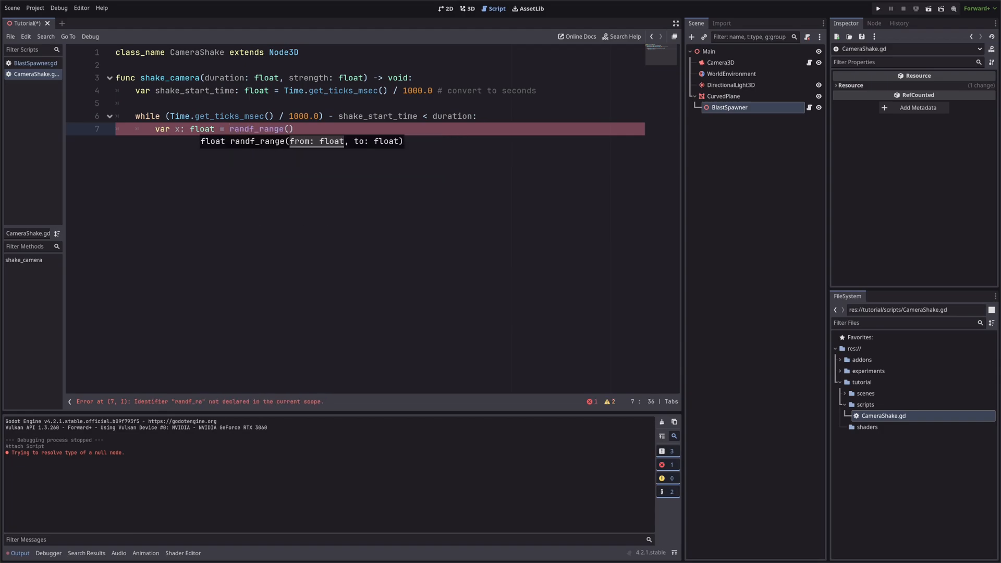
type("-strength, strength")
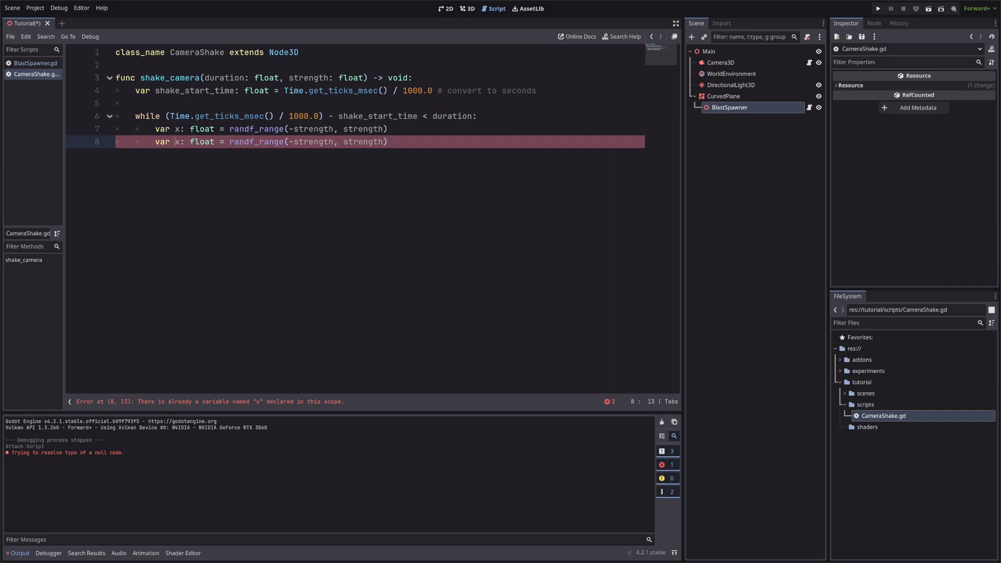
type("y")
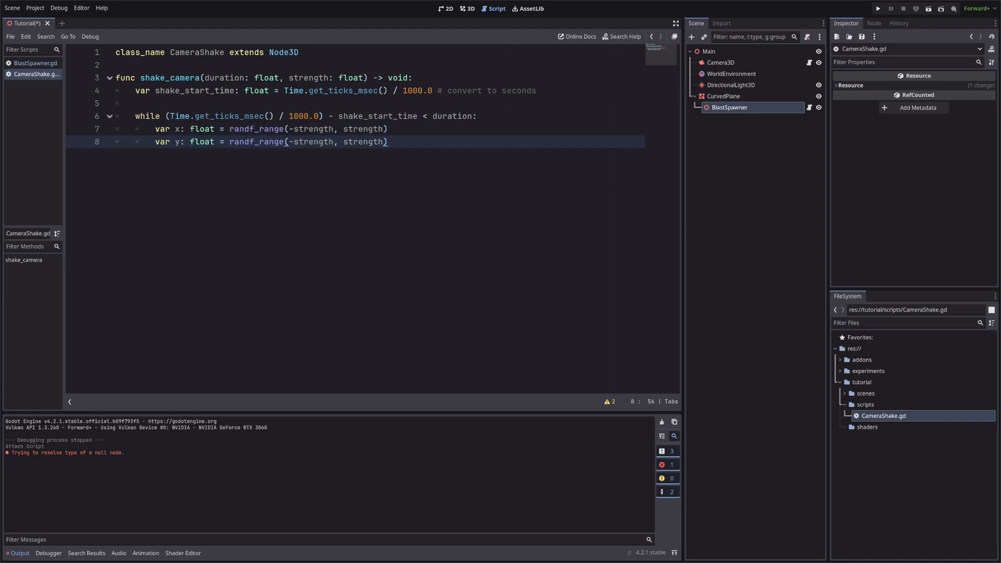
Step: Add global_position = Vector3(x, y, 0) inside the loop
type("global_position")
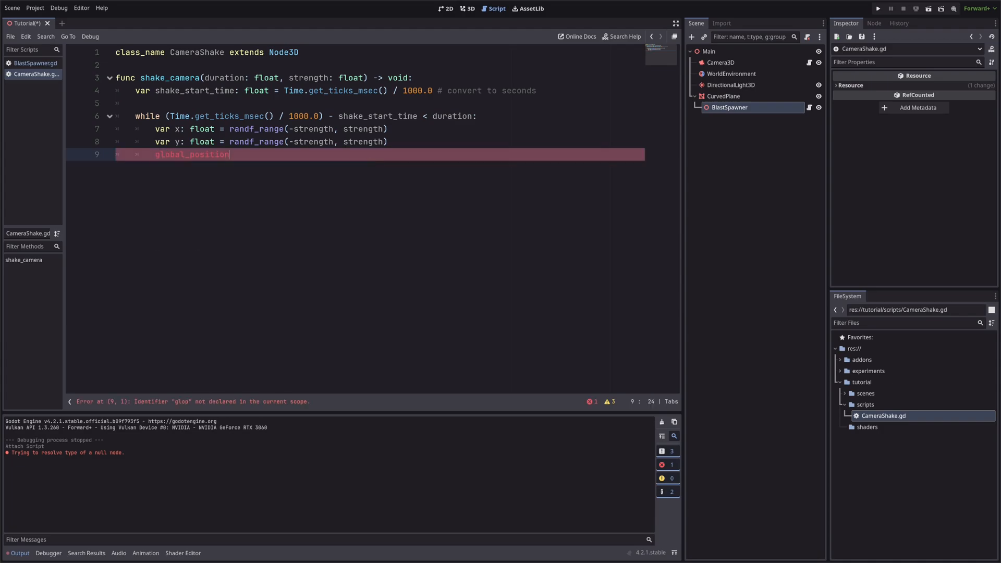
type("=")
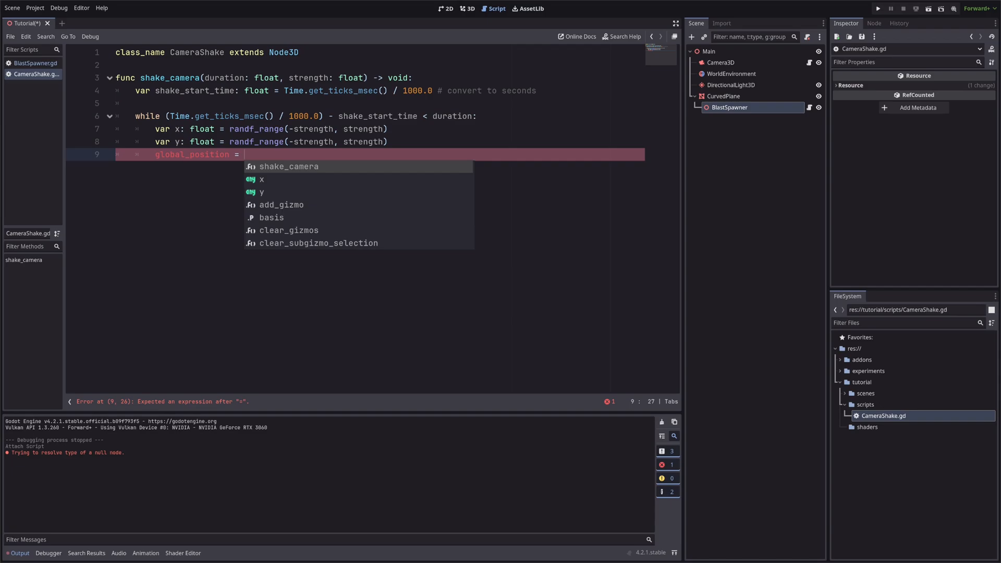
type("Vector3")
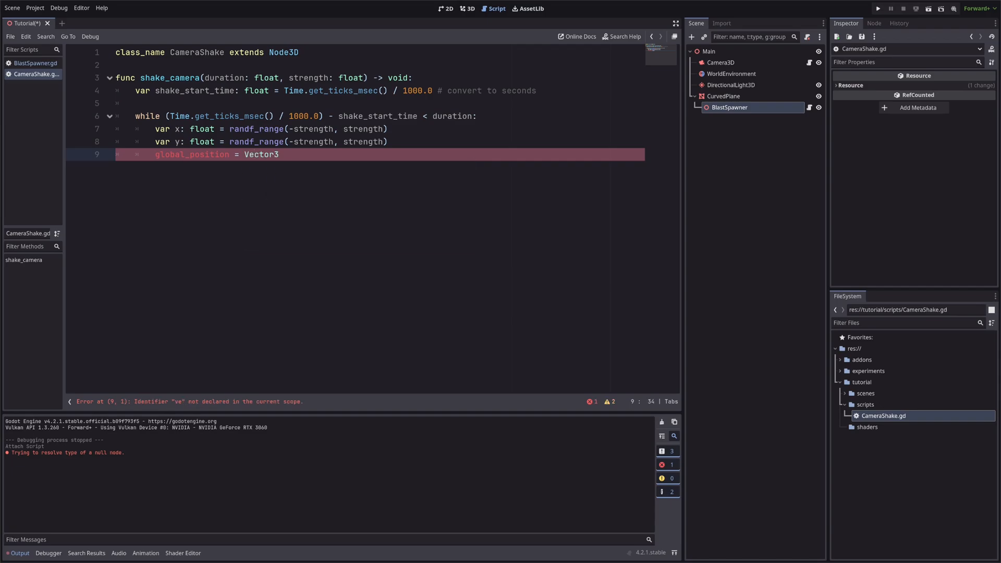
type("(x, y)")
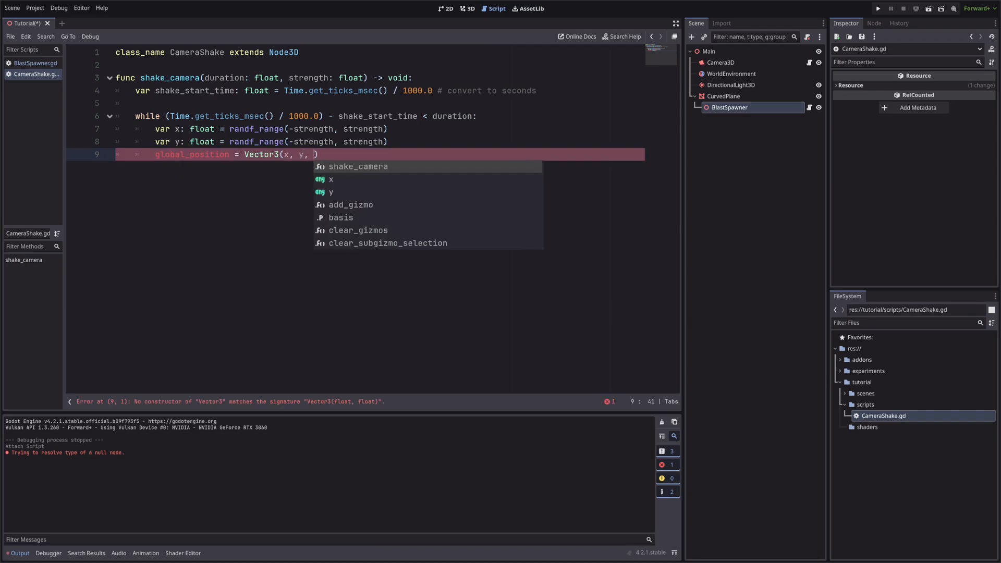
type("0")
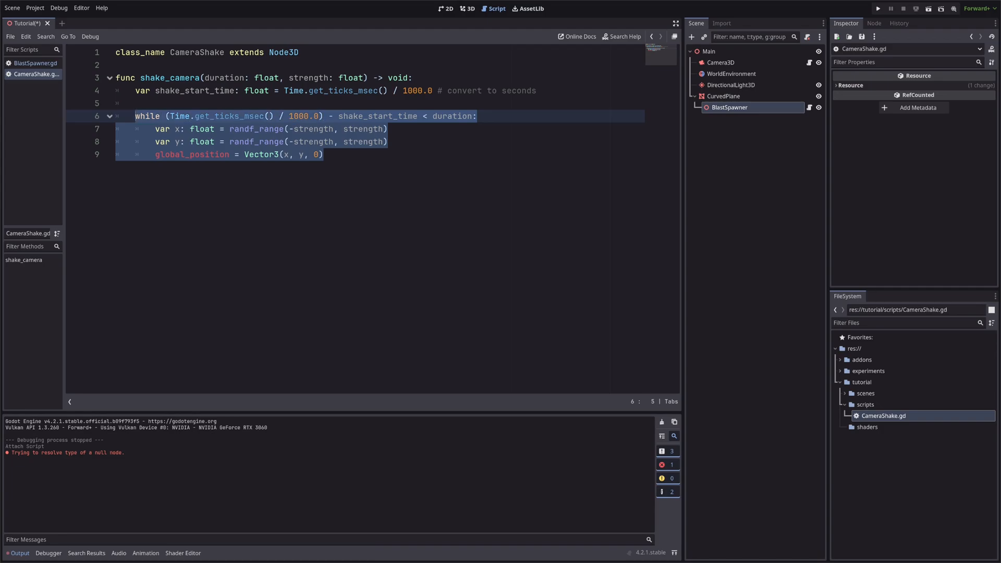
left_click(322, 154)
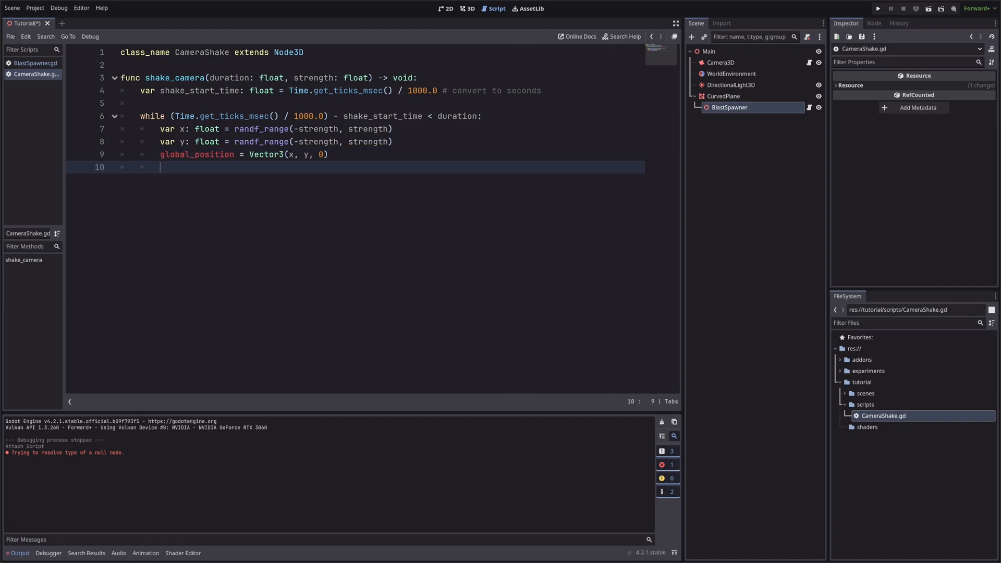
Step: End each loop pass with await get_tree().process_frame
type("await")
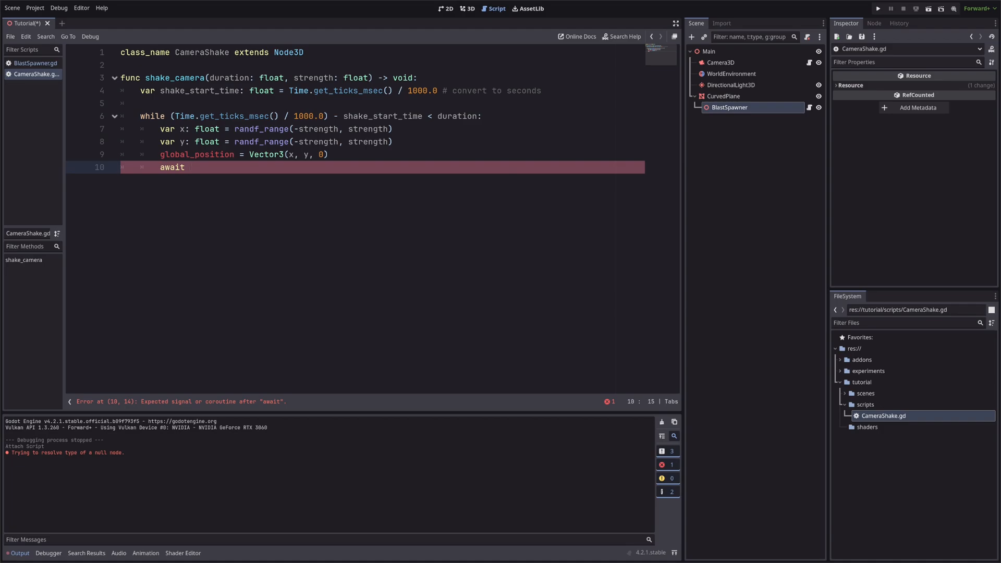
type("get_tree()")
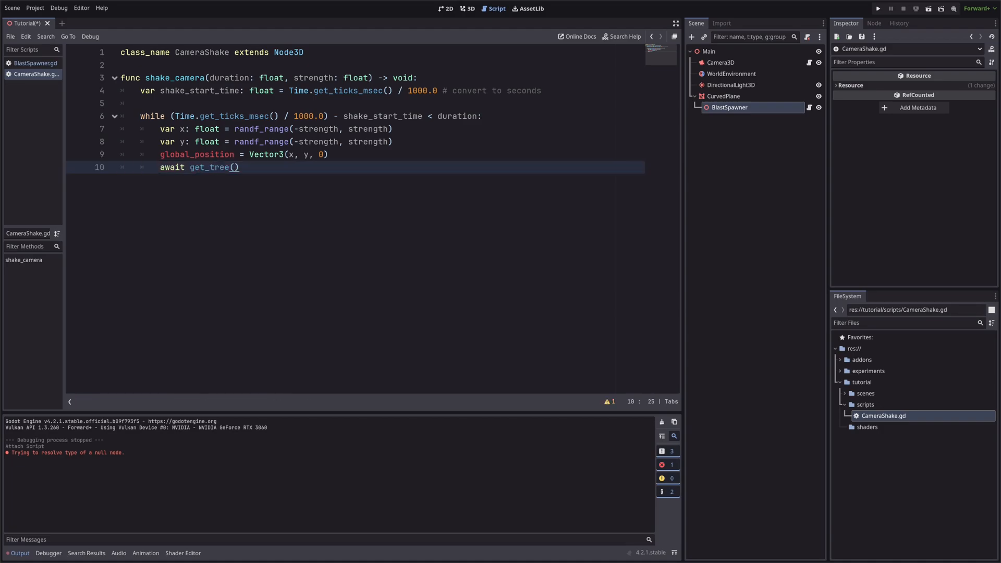
type(".process_frame")
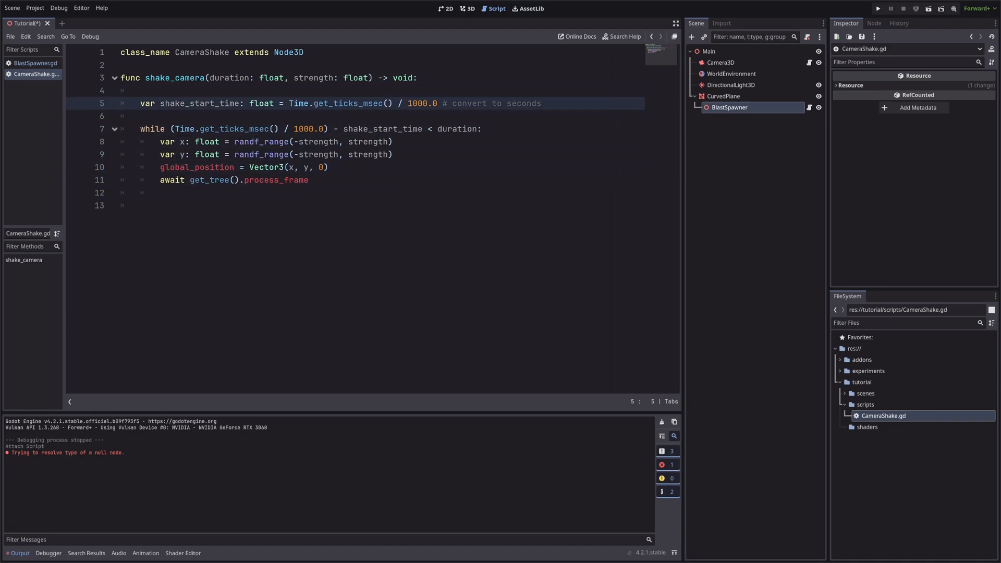
Step: Store var original_position: Vector3 = global_position and restore global_position after the loop
type("var")
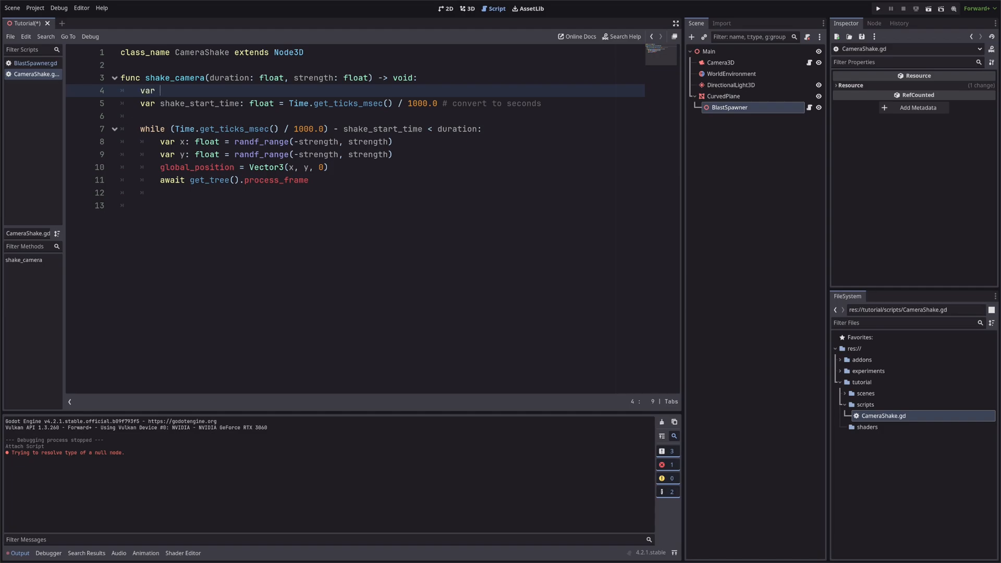
type("original_")
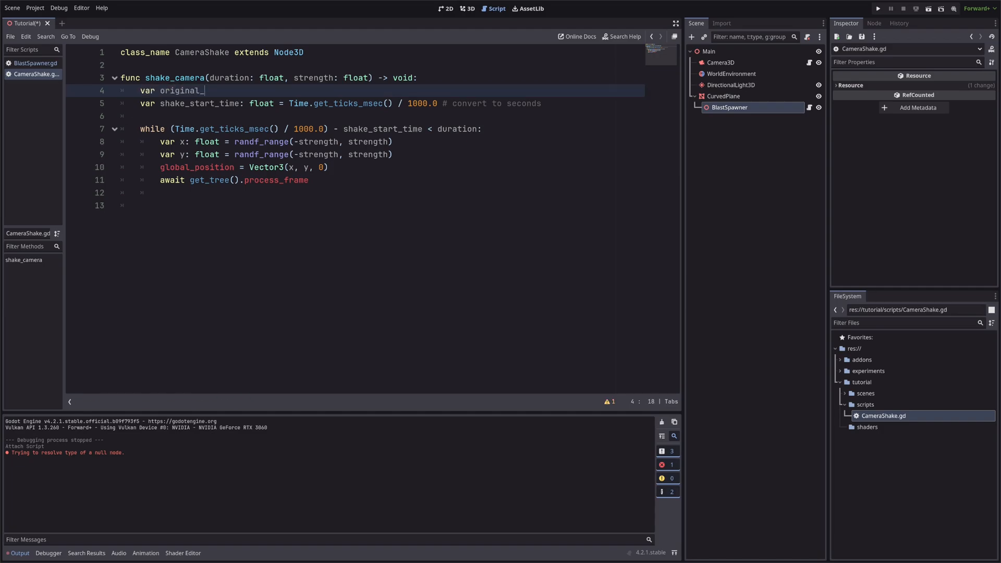
type("position")
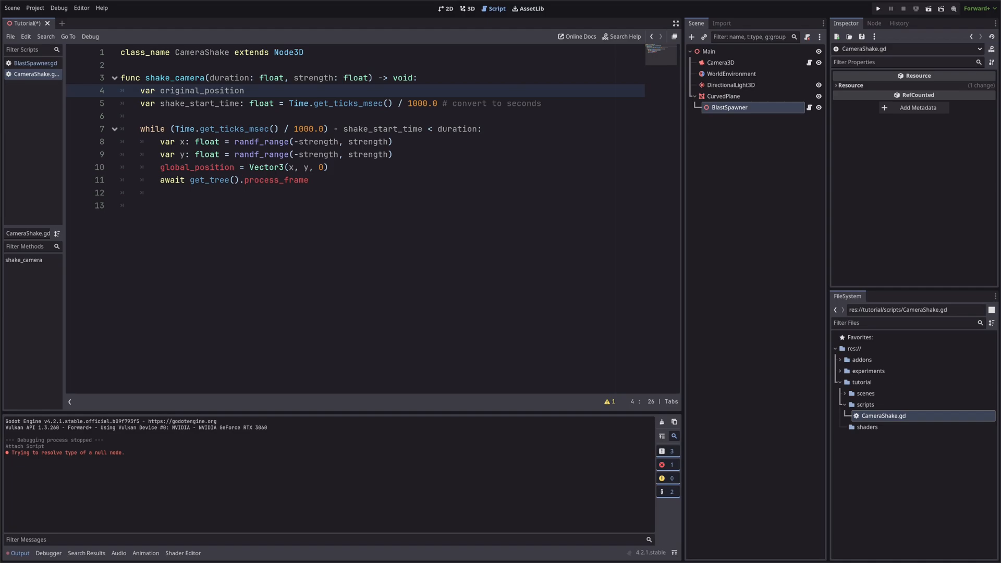
type(": ve")
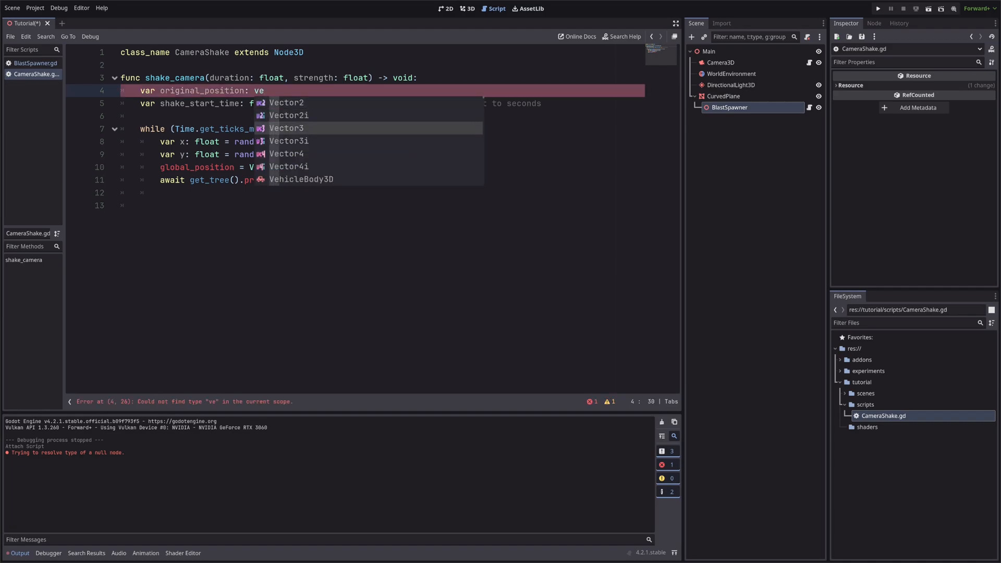
type("Vector3 = global_position")
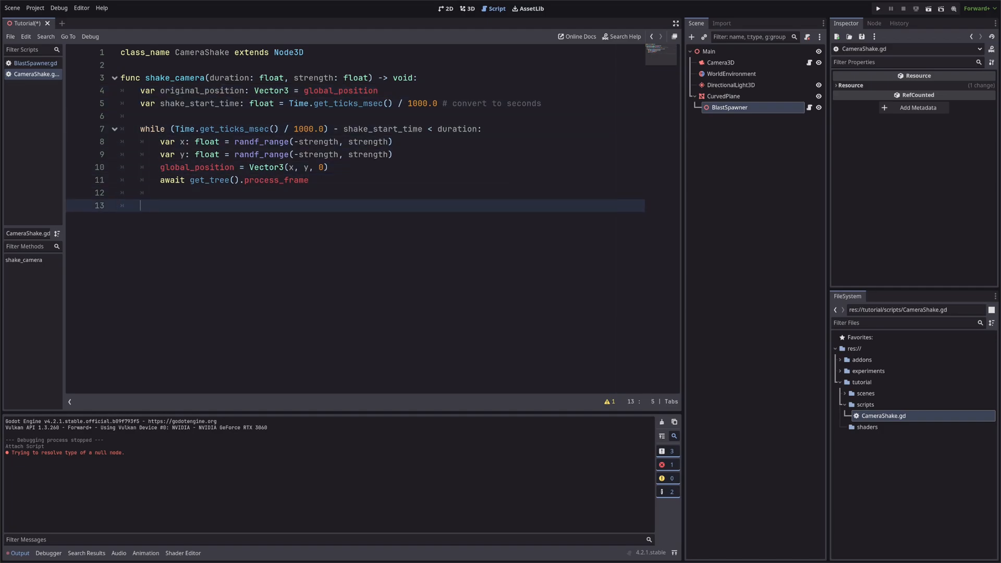
type("glo")
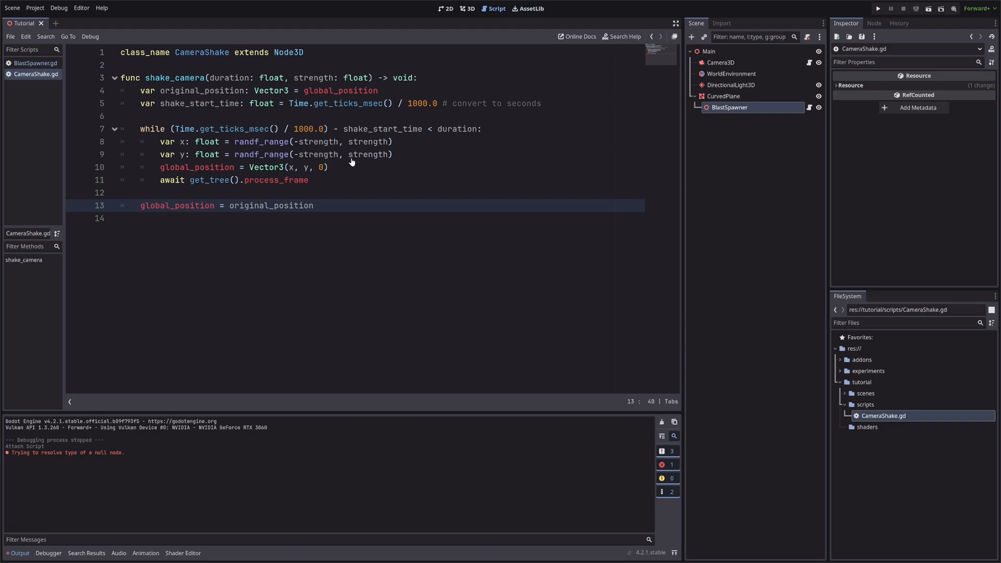
mouse_move(351, 162)
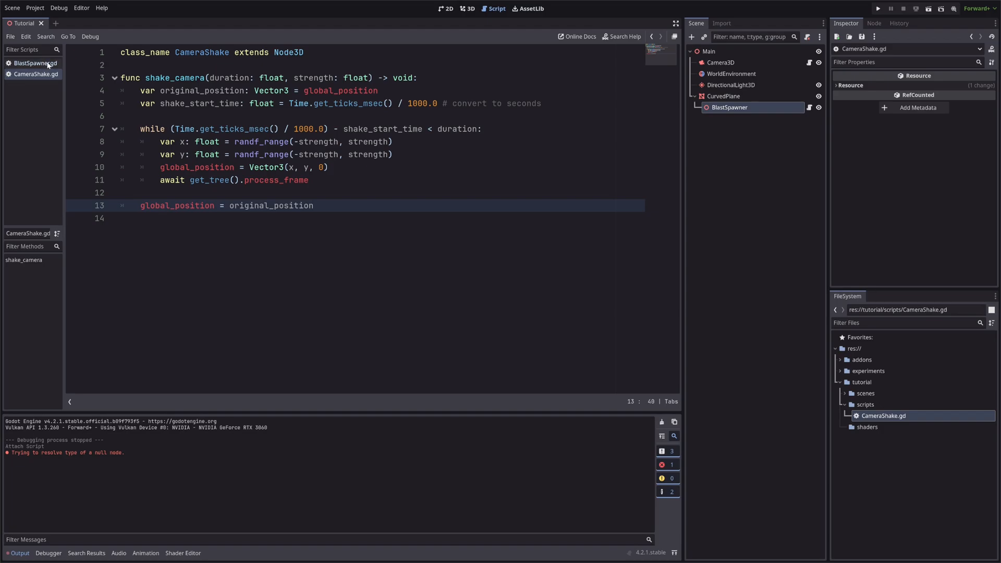
left_click(33, 63)
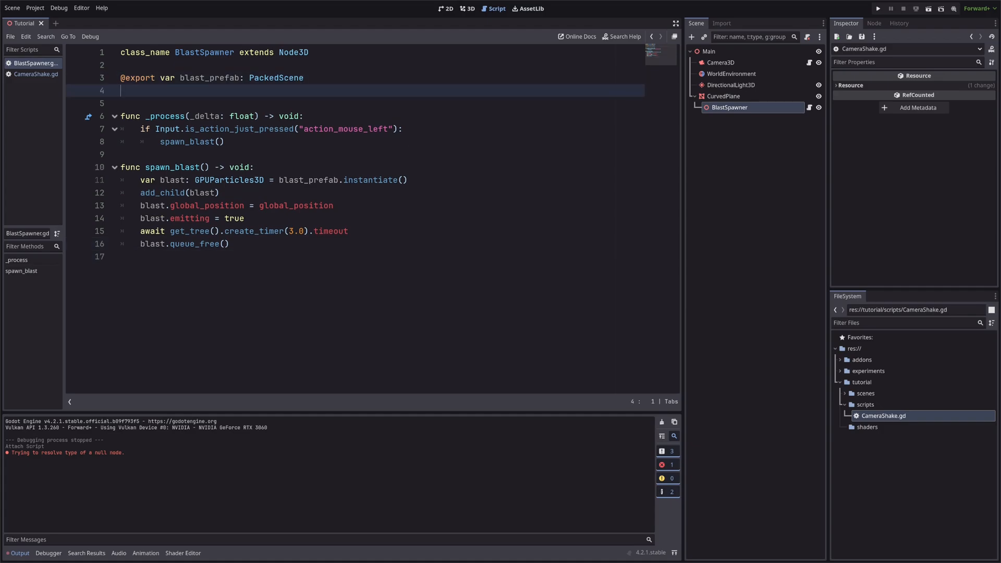
type("@export")
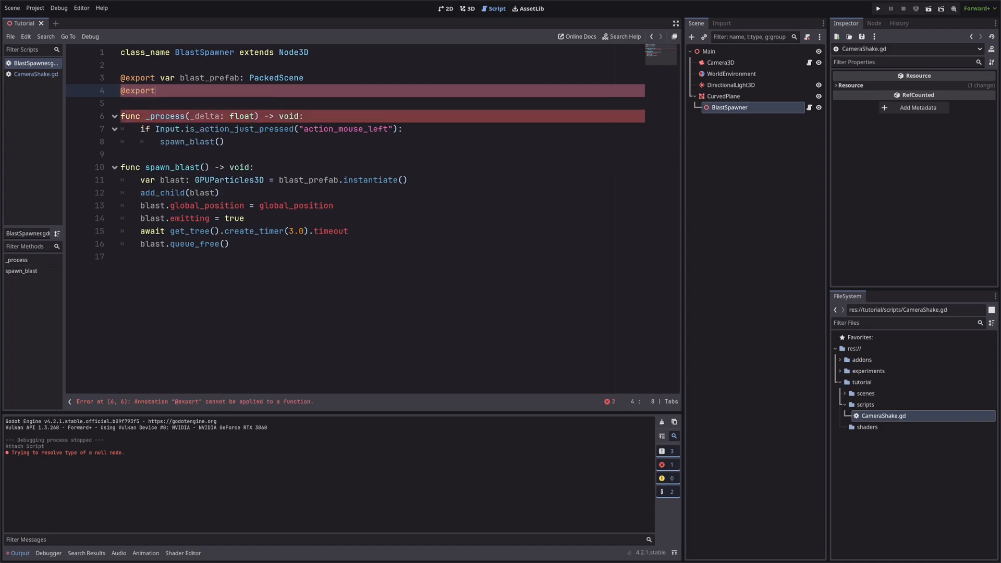
type("va")
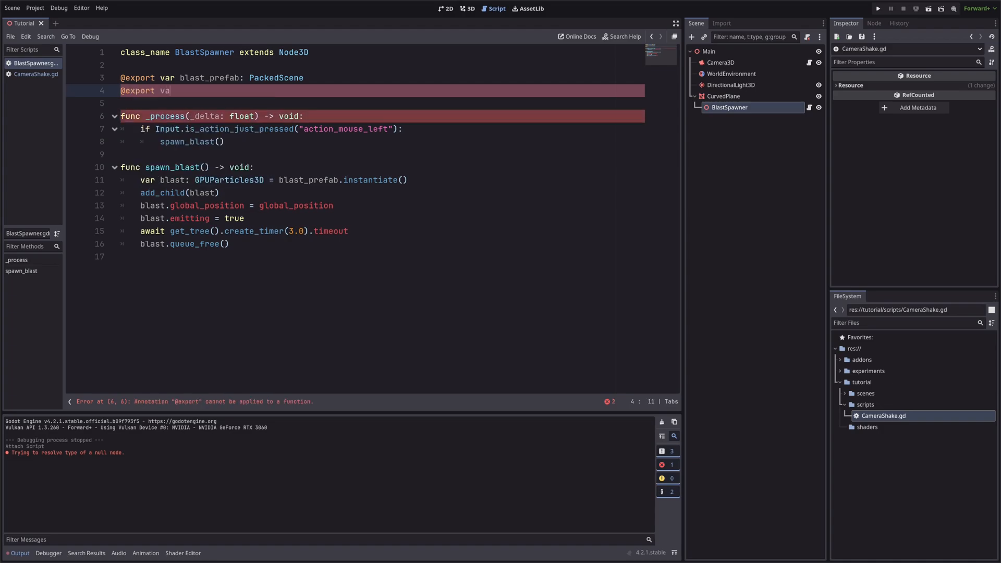
type("camer")
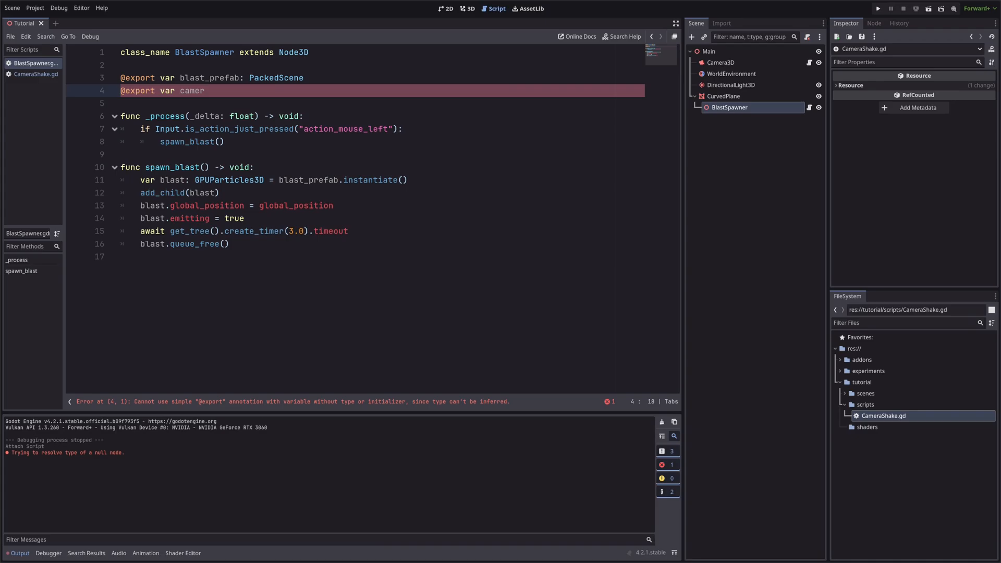
type("a_shake")
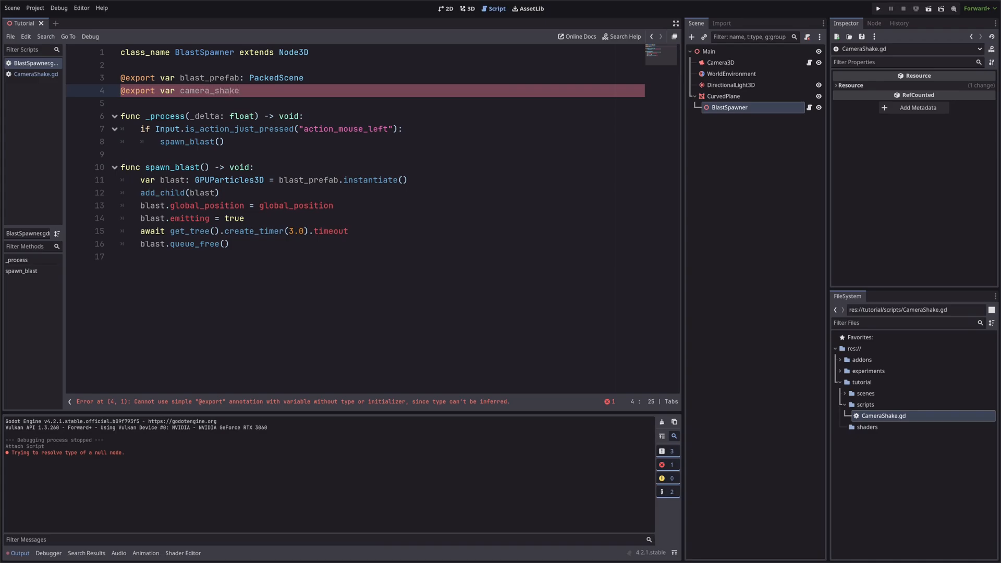
type(": Came")
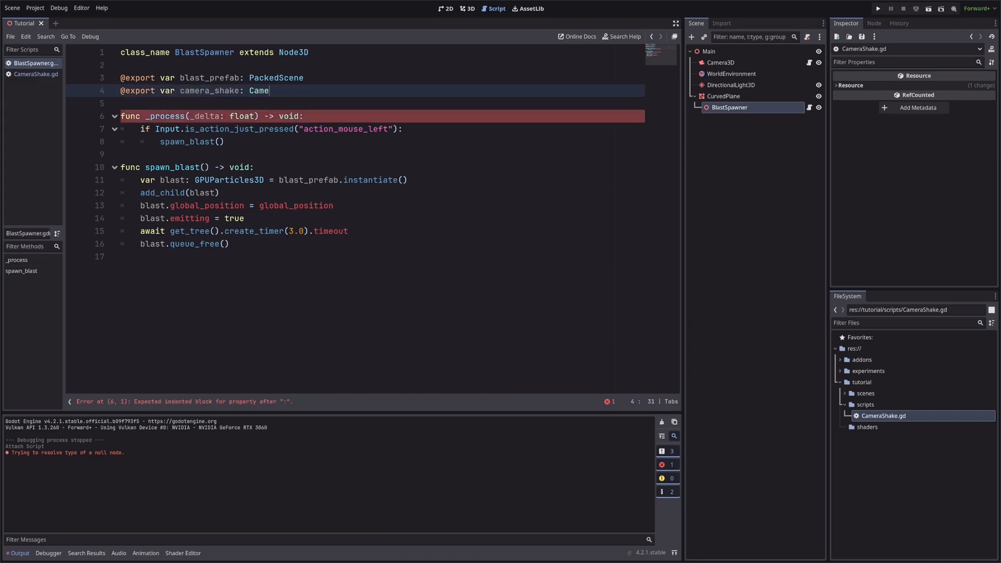
type("raShake")
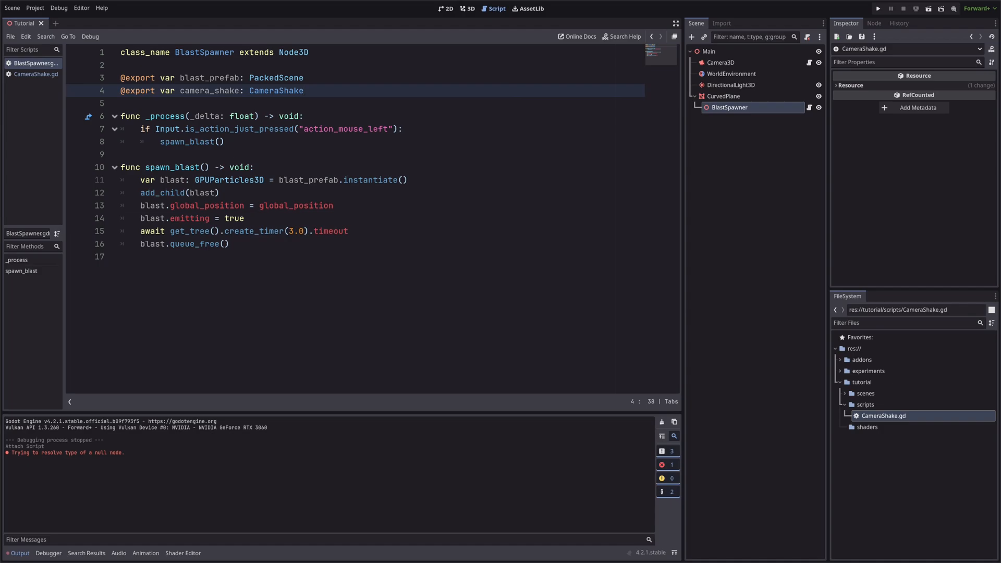
Step: Call camera_shake.shake_camera(0.2, 0.05) right after spawn_blast()
double_click(165, 116)
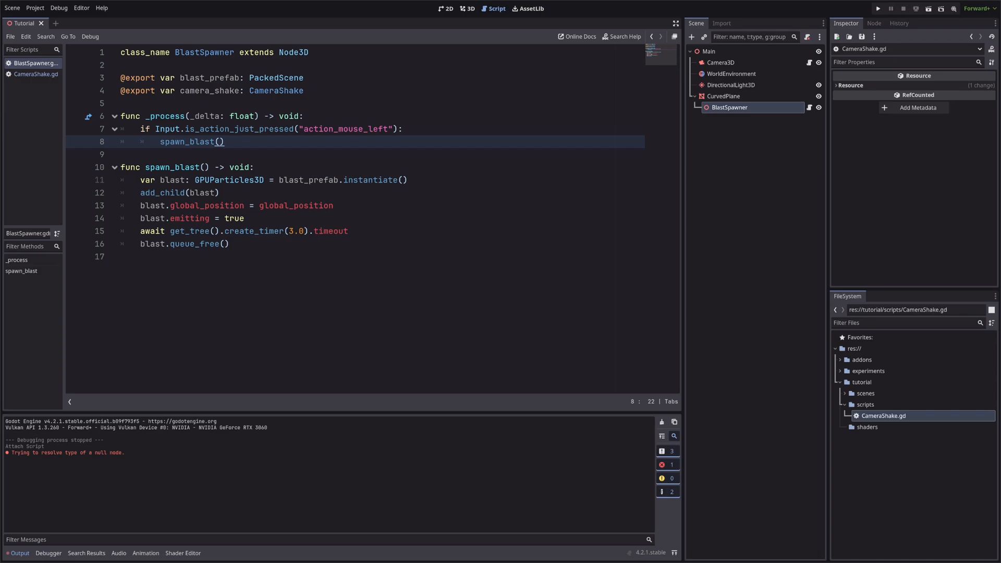
type("camera_shake")
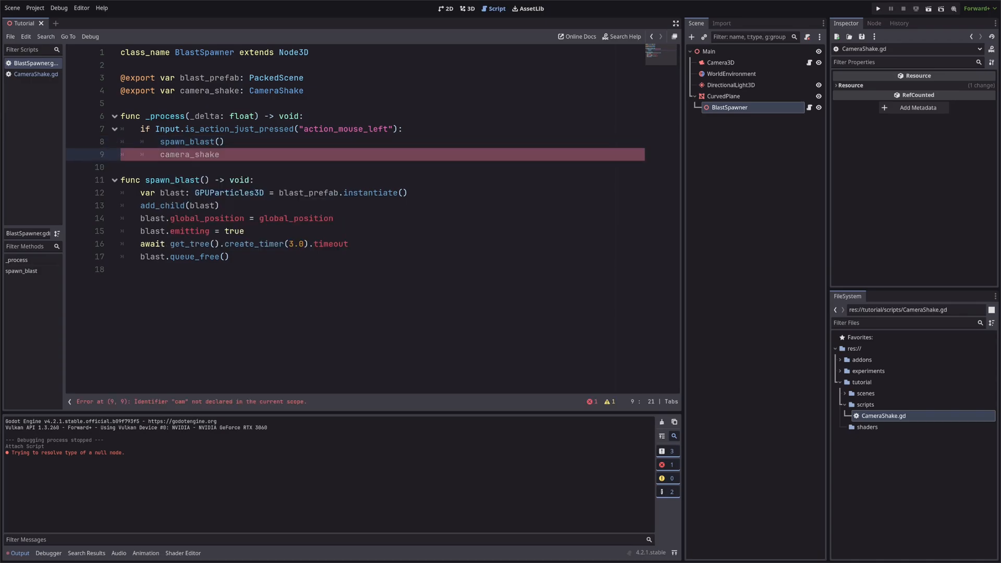
type(".shake_camera()")
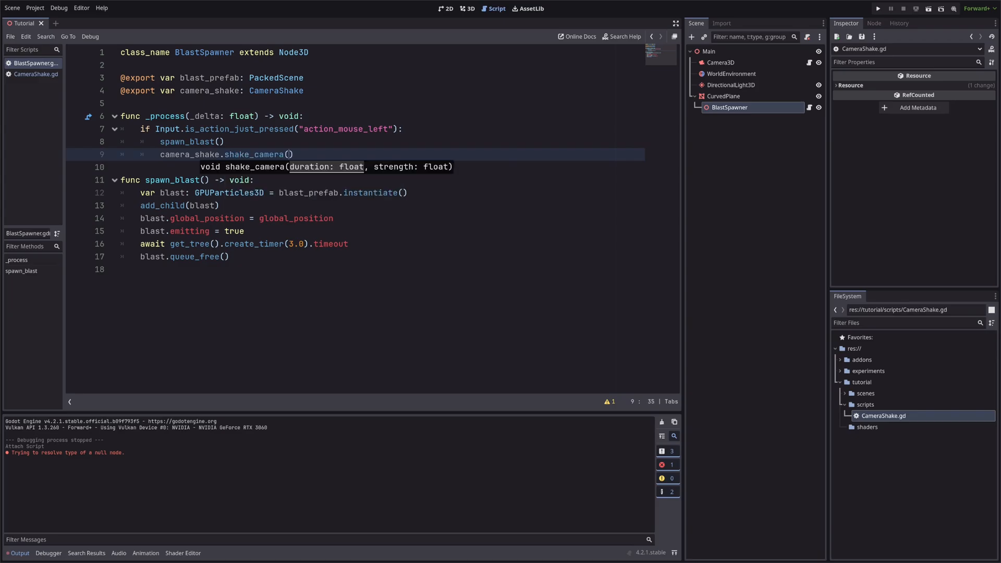
type("0")
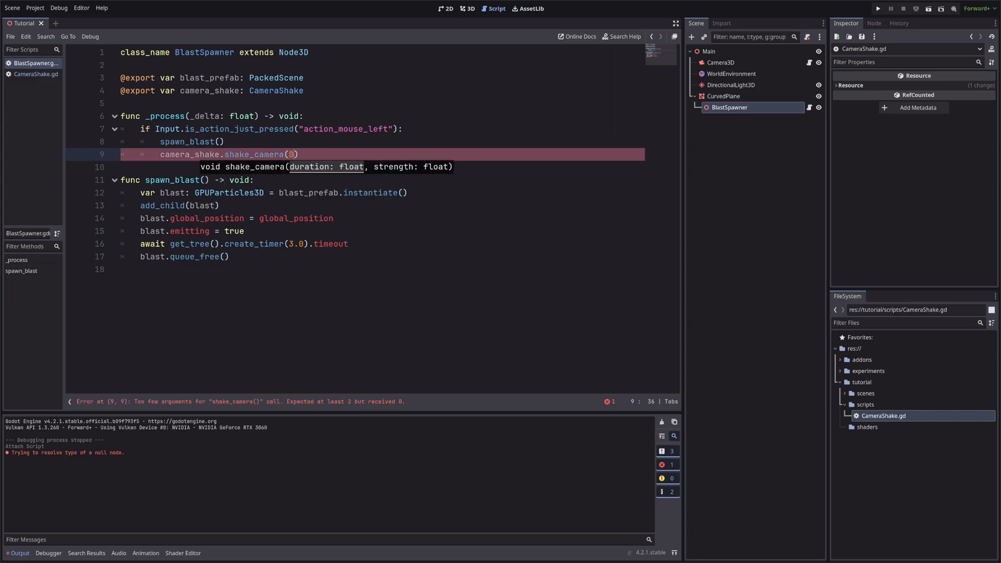
type(".2,")
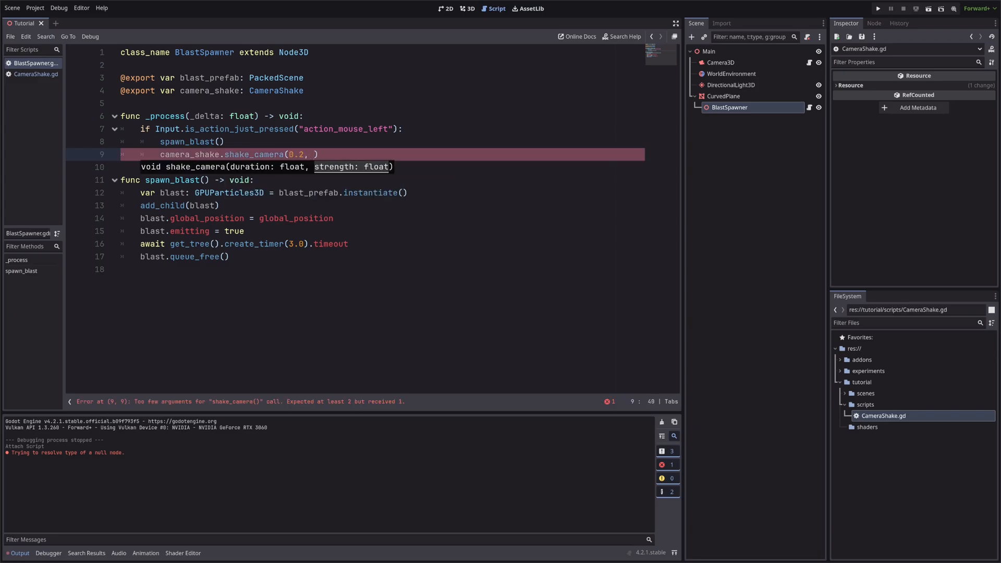
type("0.05")
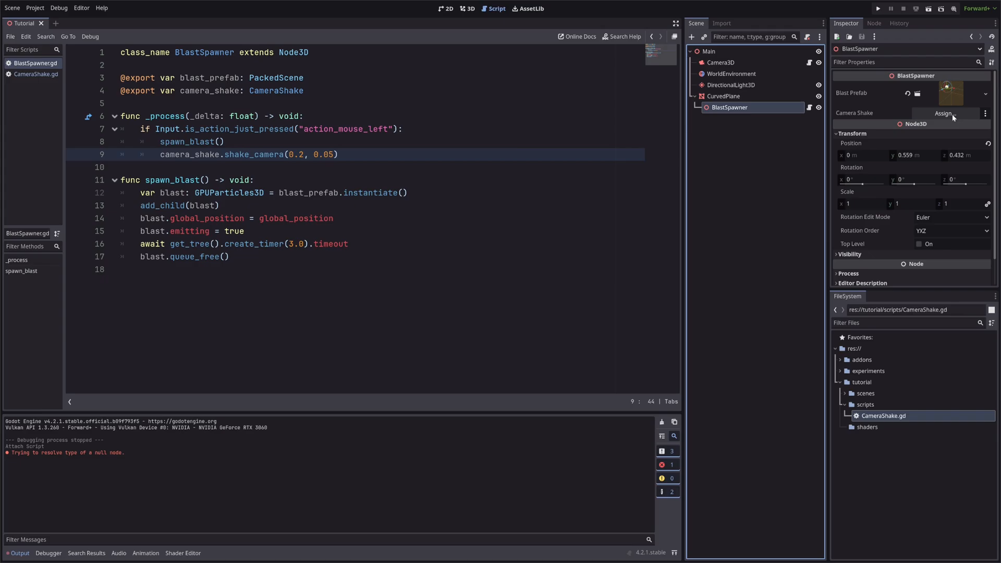
mouse_move(779, 53)
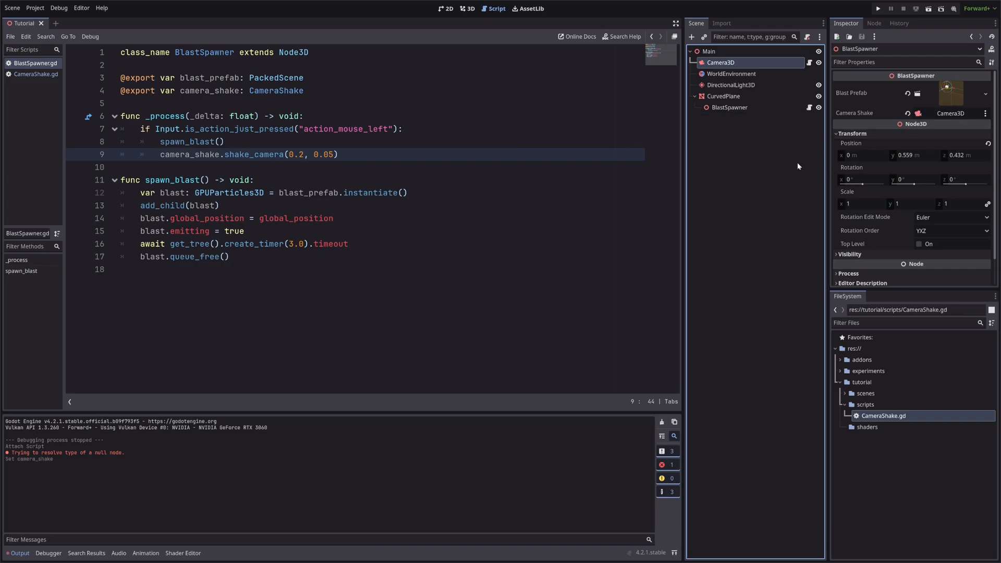
Step: Run the game and spawn a blast to see the camera shake
left_click(878, 9)
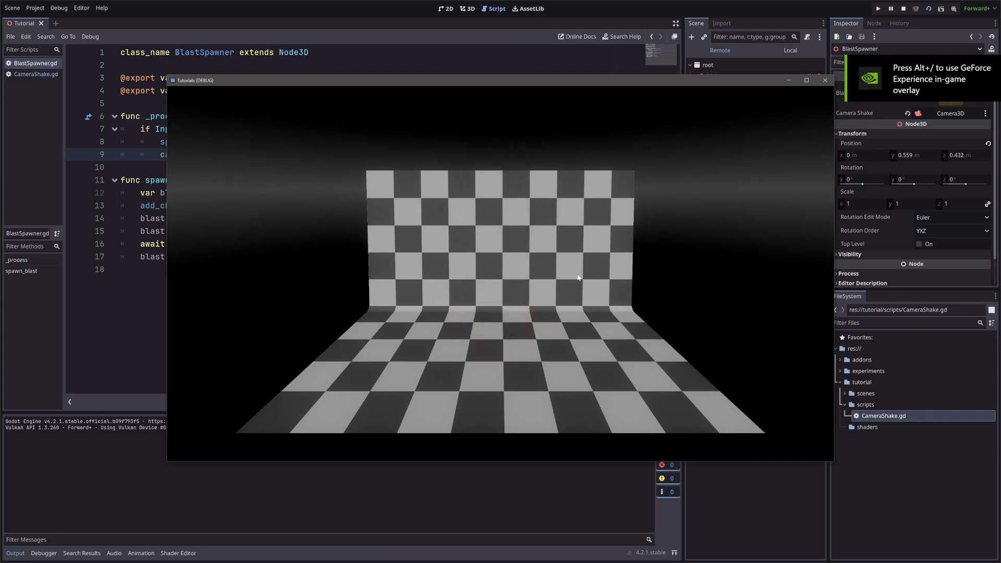
left_click(823, 80)
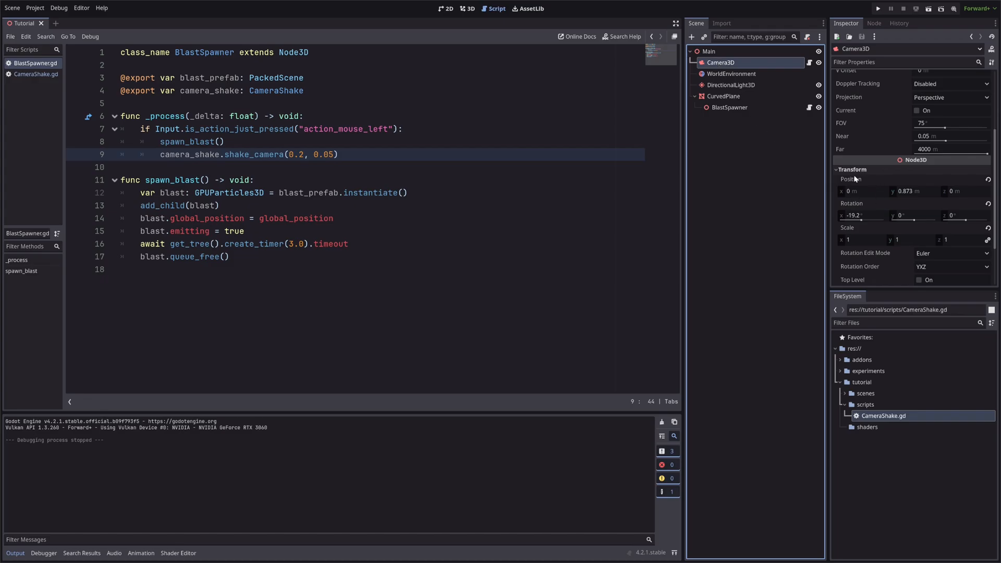
mouse_move(912, 200)
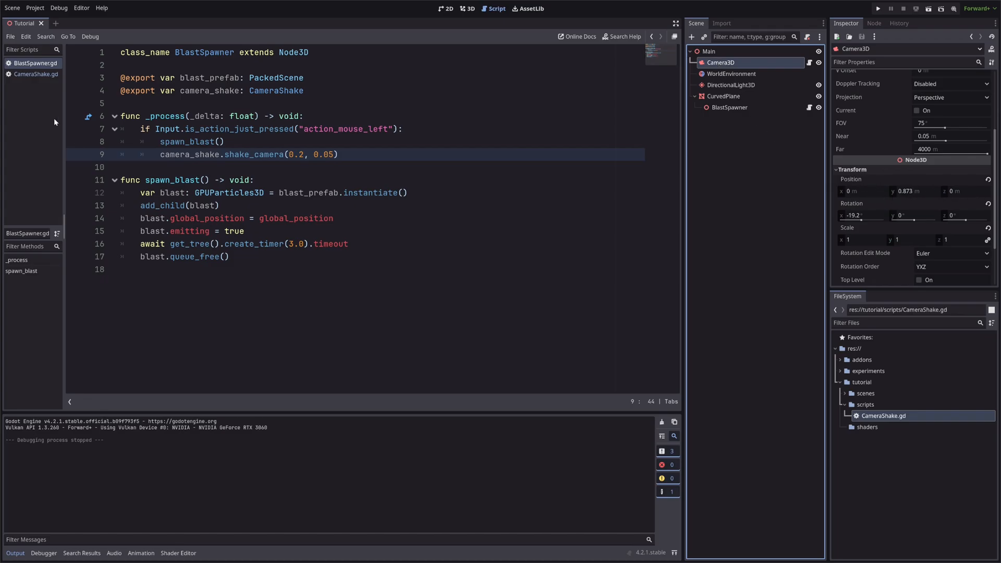
Step: Change the shake line to 'global_position = Vector3(x, y, 0) + original_position'
left_click(35, 74)
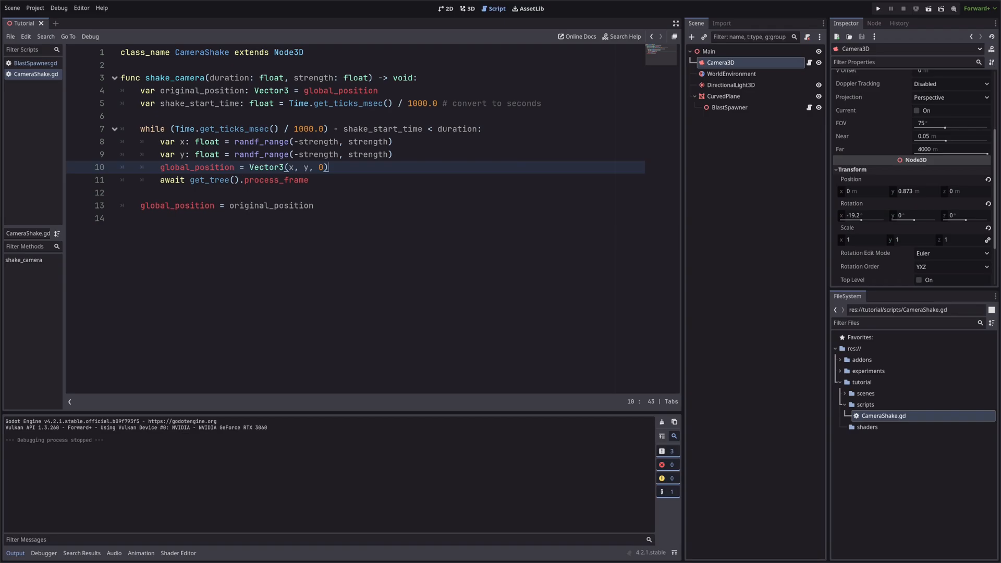
type("+")
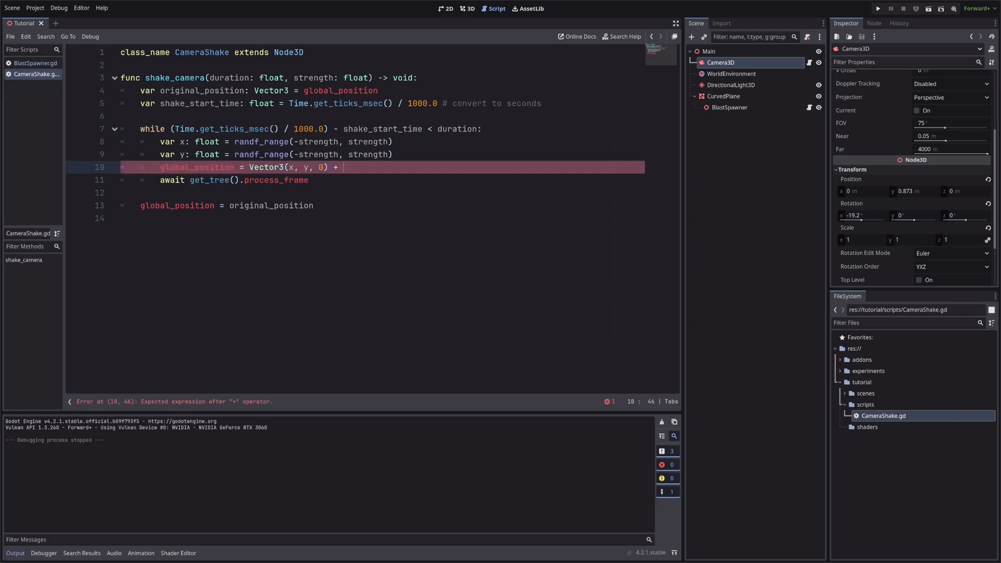
type("original_position")
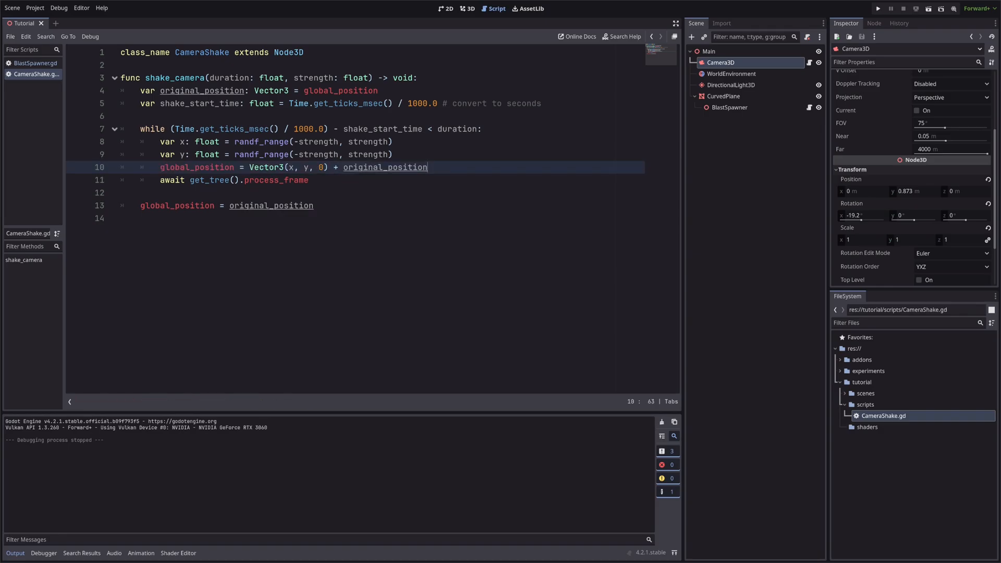
Step: Run the game again and spawn a blast to verify the fix
left_click(878, 9)
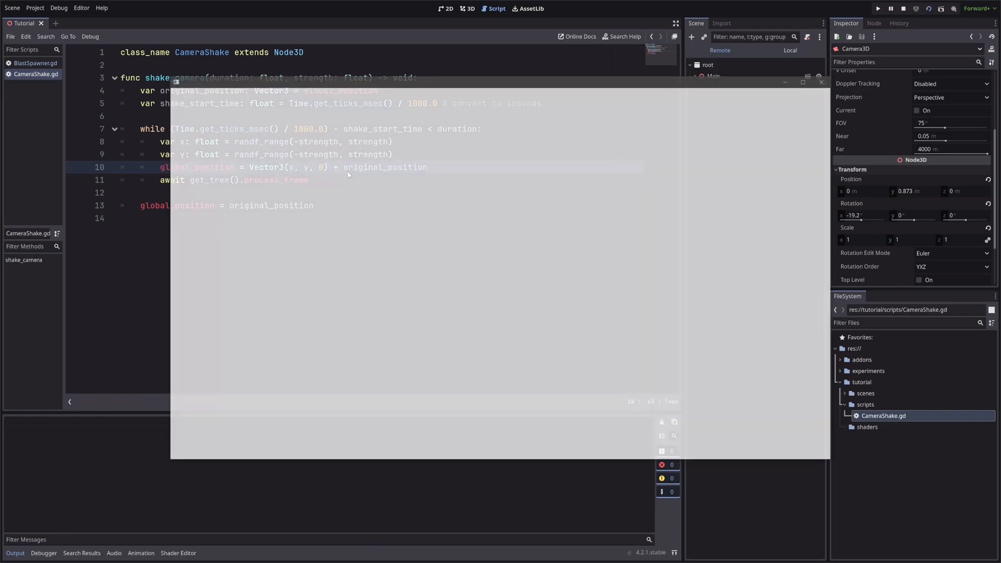
left_click(877, 8)
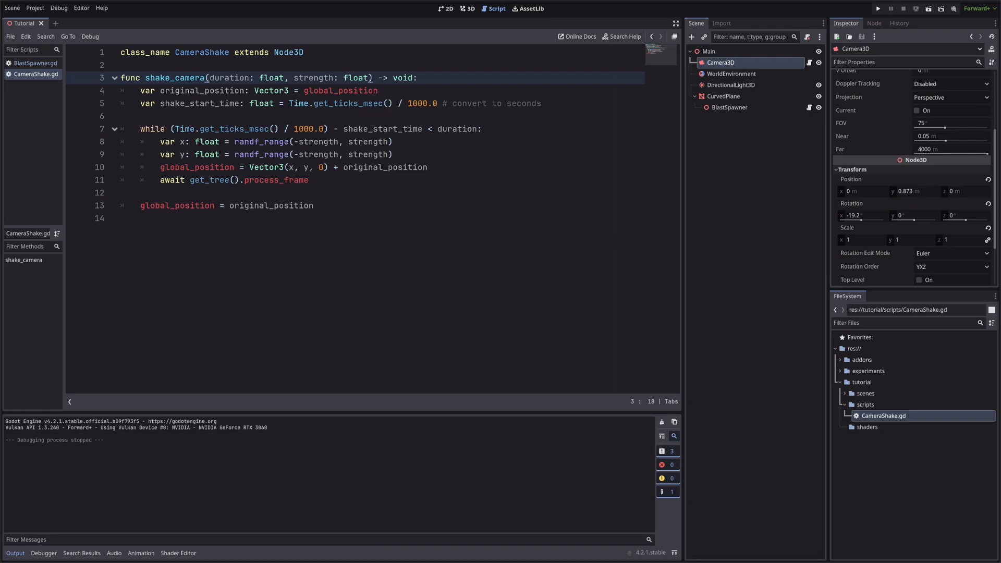
double_click(173, 77)
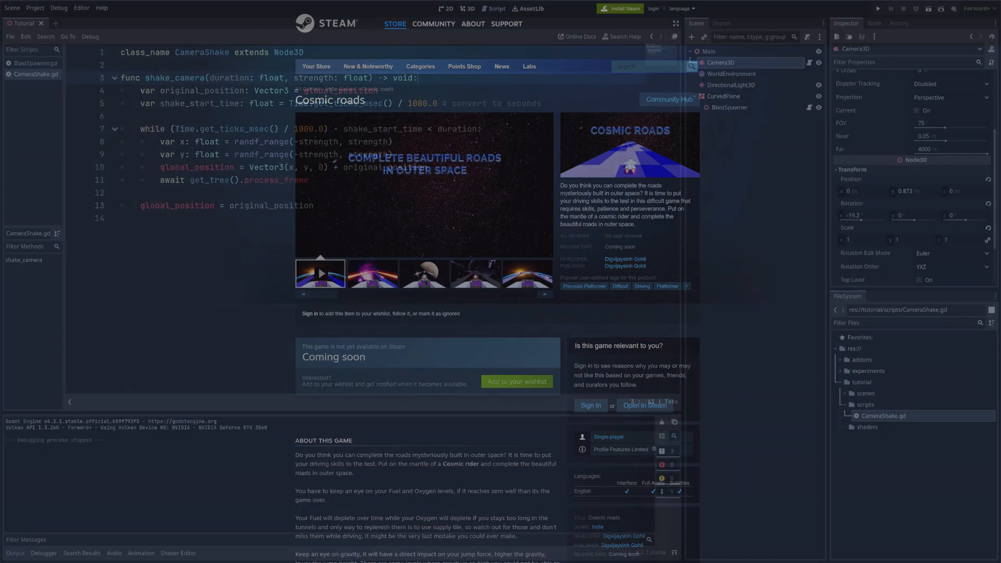
left_click(494, 8)
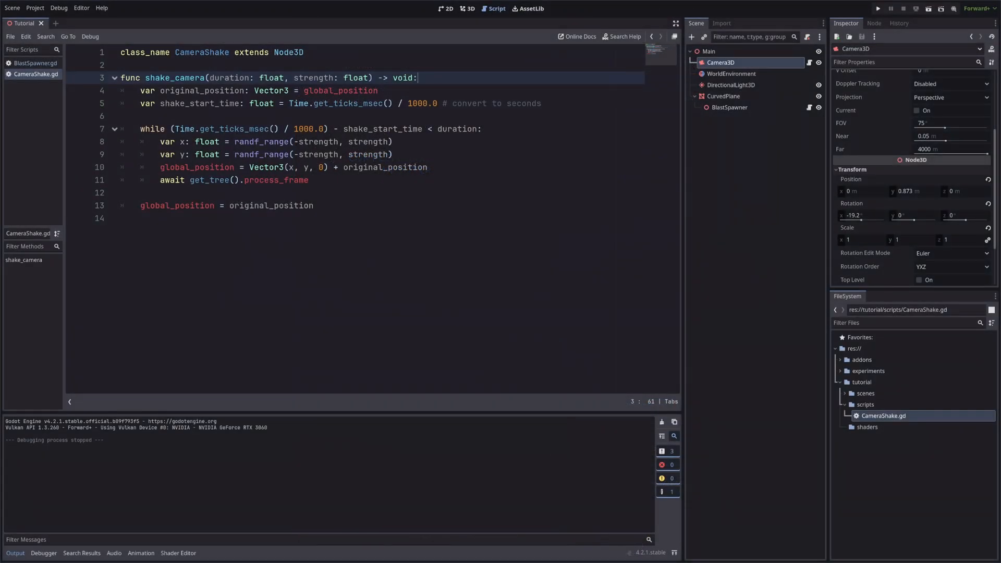